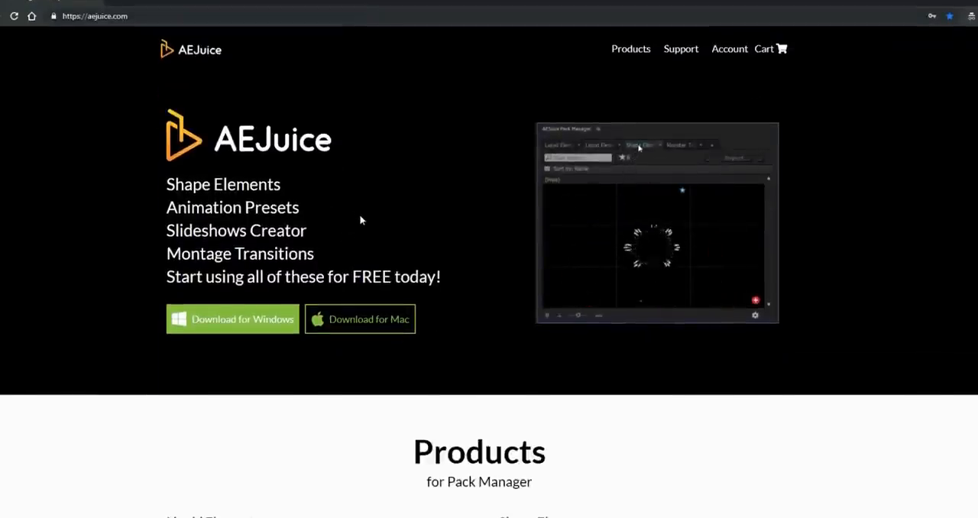
Scroll to the AEJuice Pack Manager products and add Liquid Elements to the cart.
scroll(down, 3)
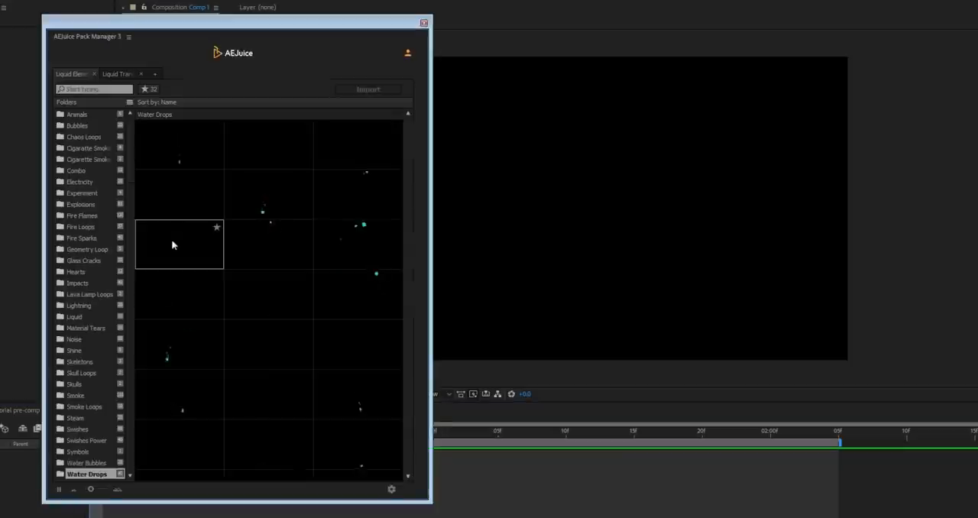
click(179, 245)
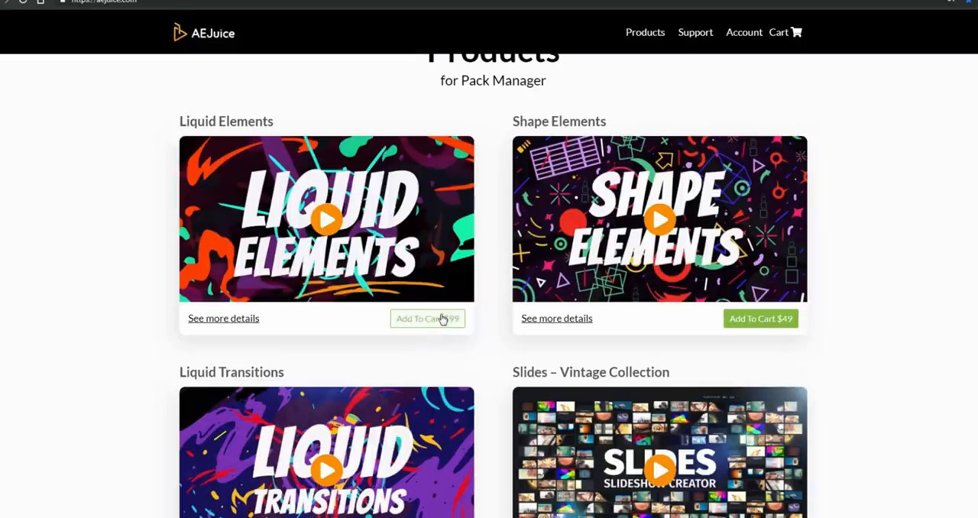
click(428, 319)
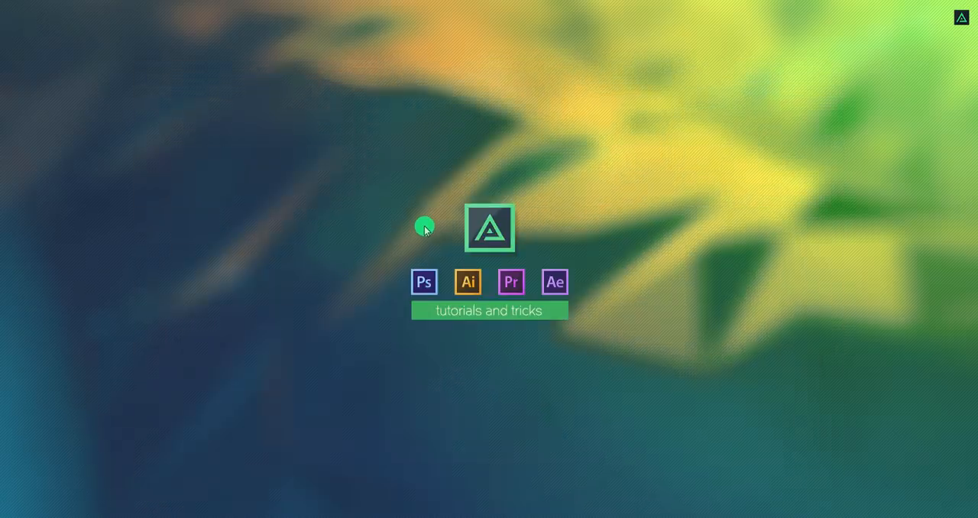
mouse_move(98, 484)
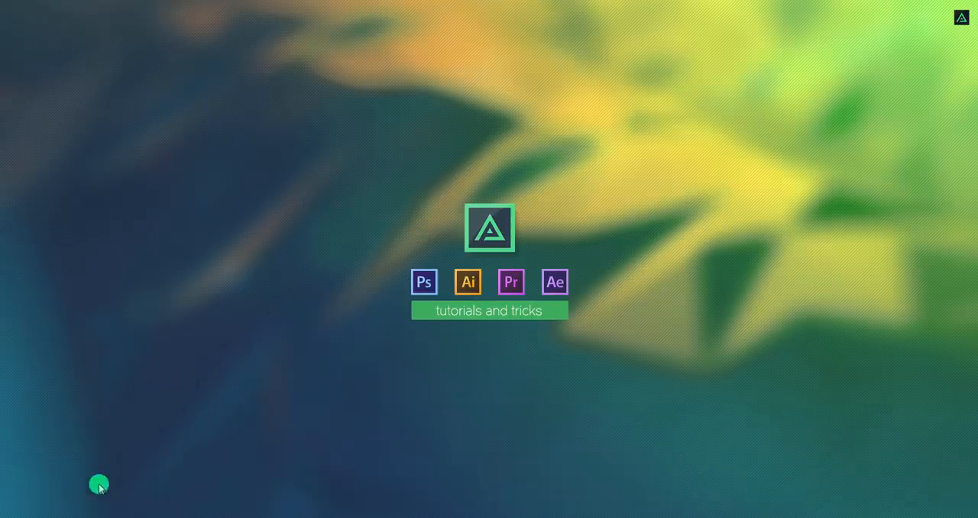
Create the Sick_Audio_Visualizer comp at 1920×1080, 30 fps, 0:00:30:00 duration.
click(555, 281)
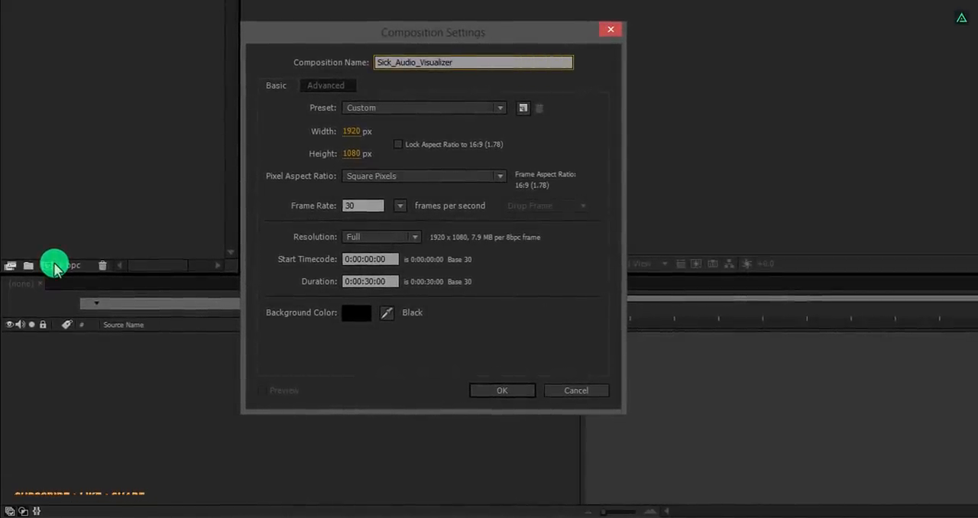
mouse_move(377, 136)
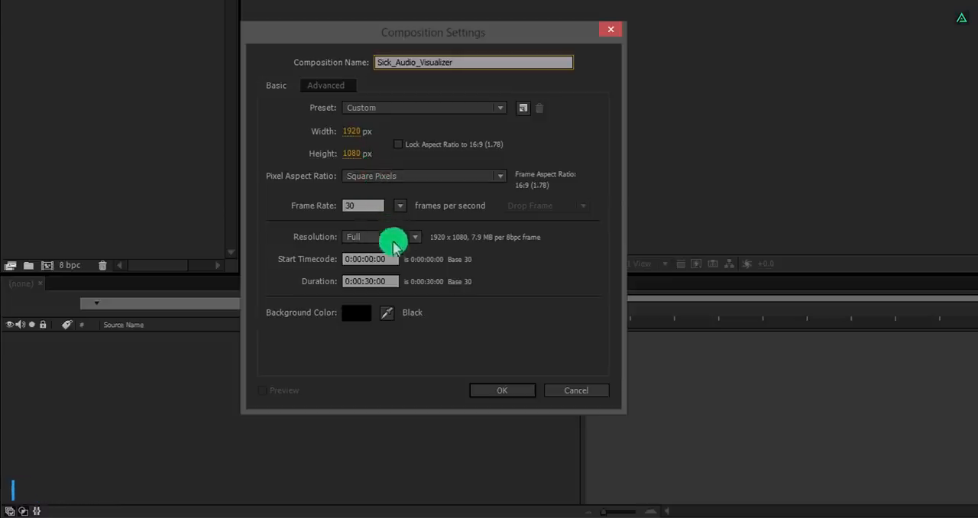
mouse_move(464, 365)
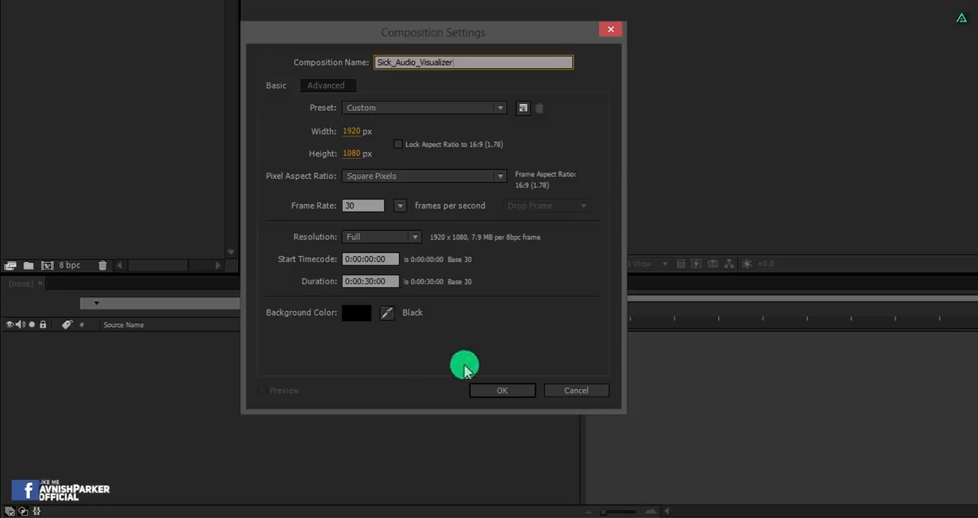
click(503, 391)
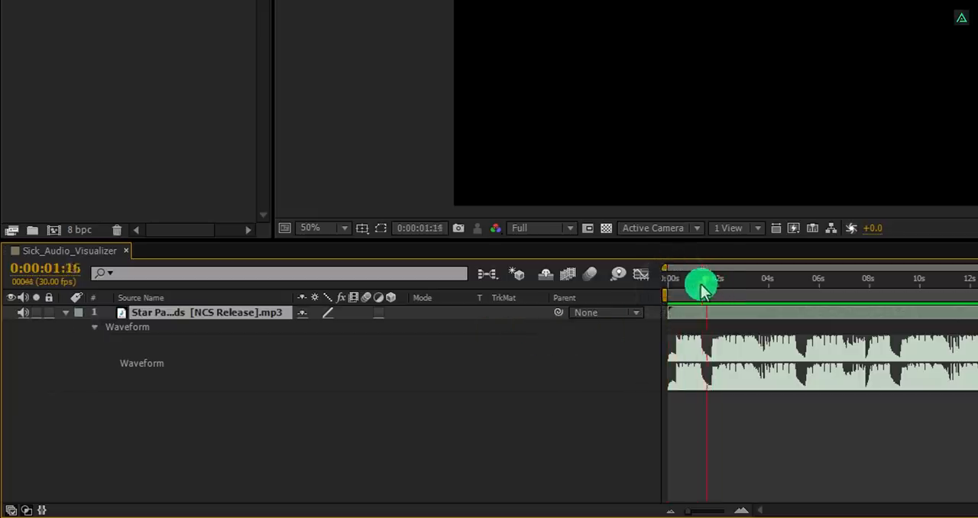
Convert the MP3 to keyframes and reveal the Audio Amplitude Both Channels slider keyframes.
drag(703, 289, 668, 289)
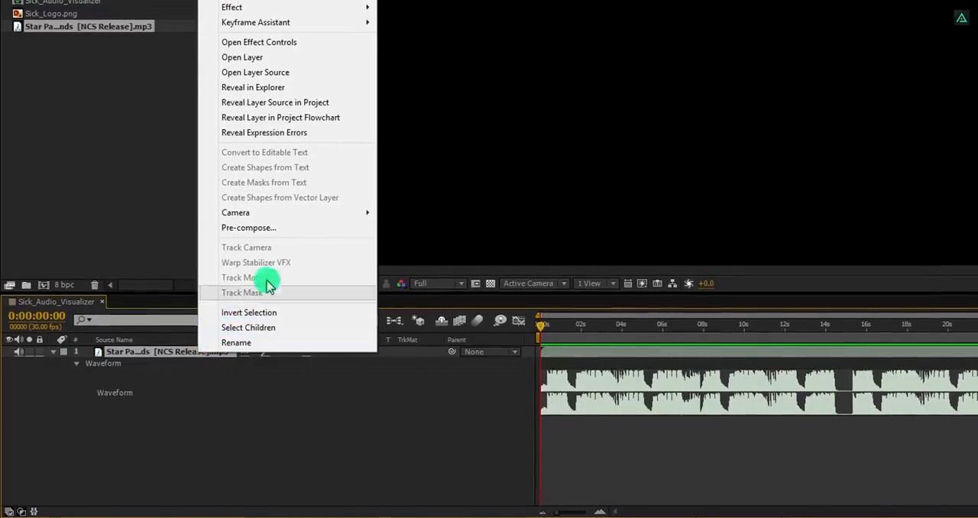
mouse_move(255, 22)
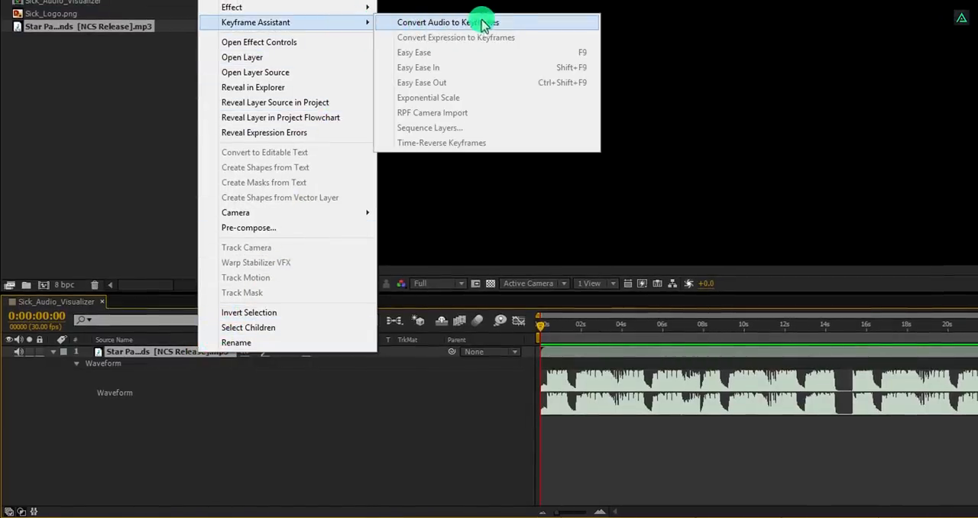
click(448, 22)
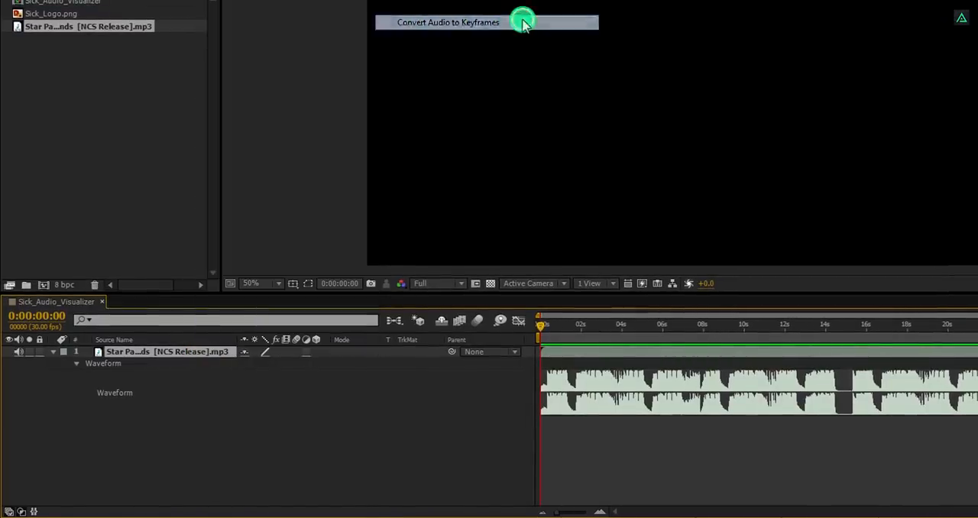
click(447, 22)
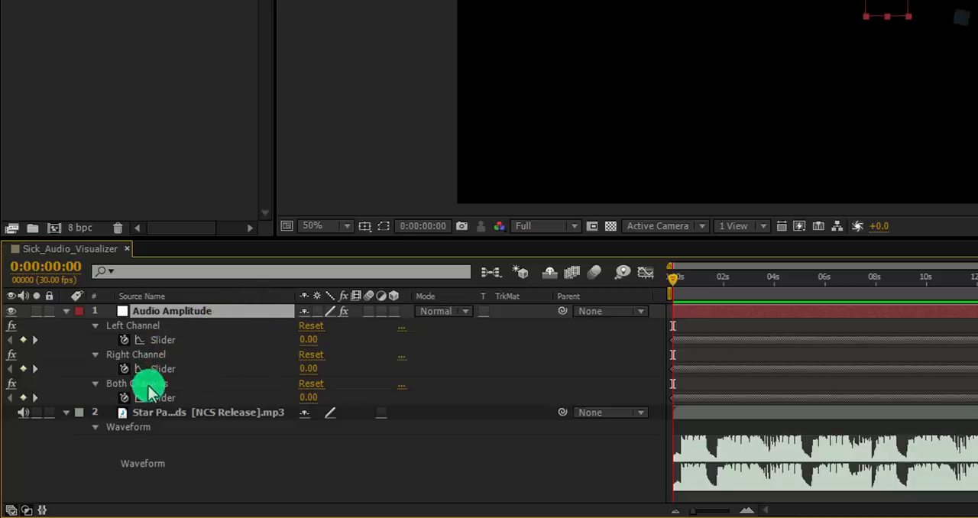
double_click(172, 311)
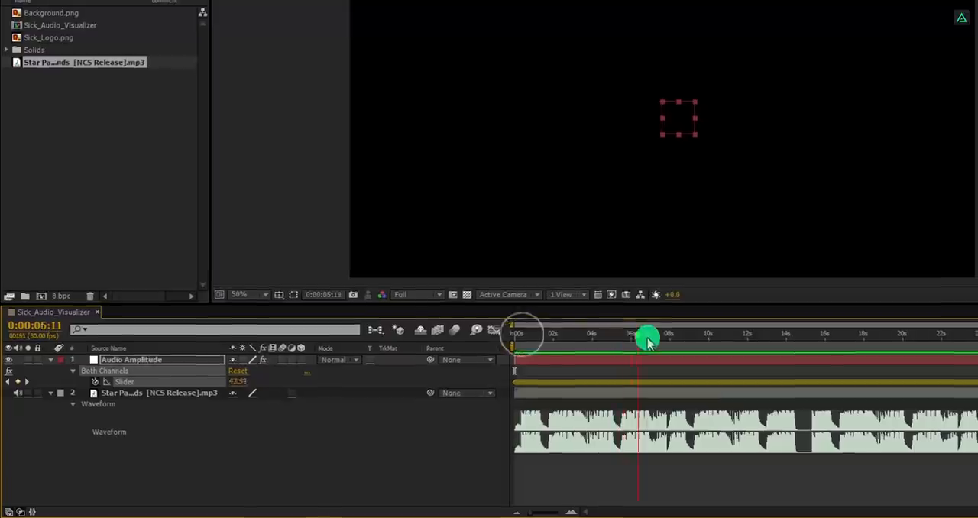
drag(648, 336, 576, 342)
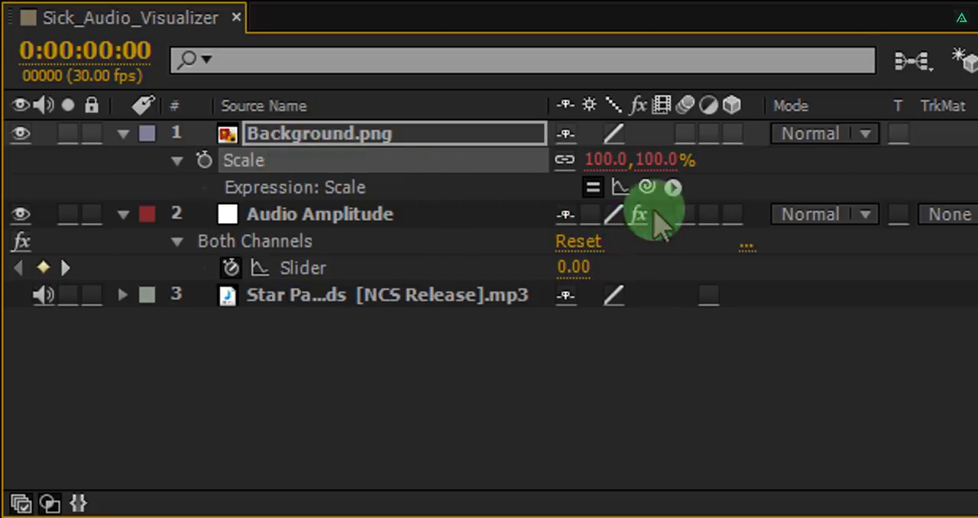
mouse_move(650, 206)
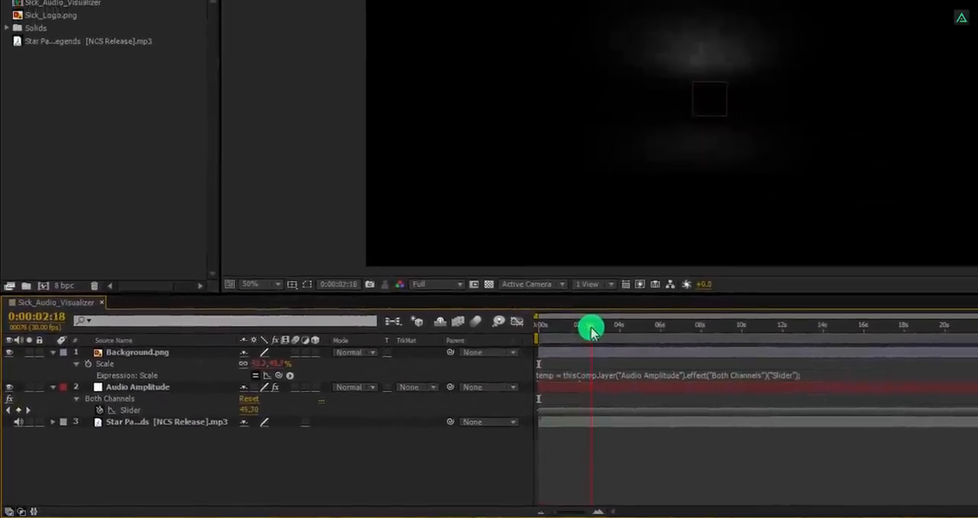
Scrub the timeline to watch Background.png scale pulse with the Both Channels slider.
drag(592, 327, 603, 331)
text([temp, temp)
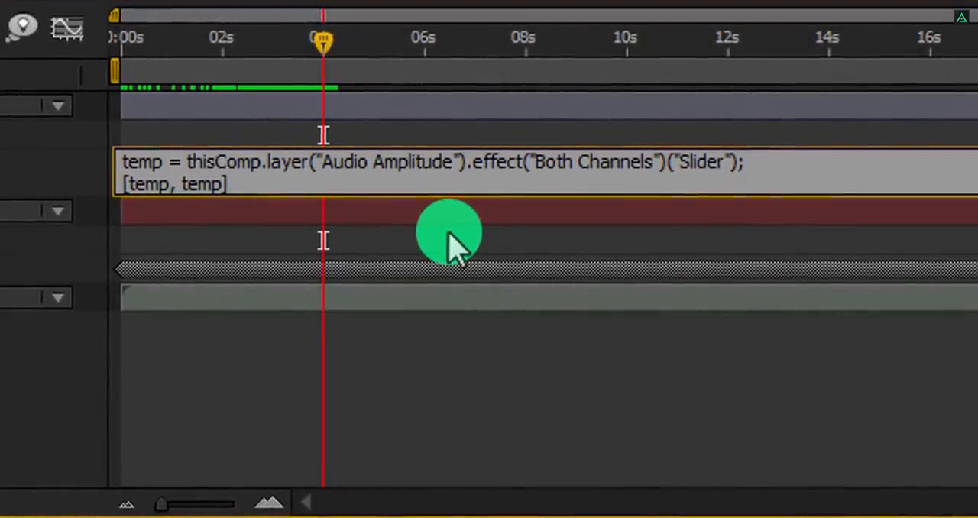
Append +[100,100] to the Background Scale expression and divide the slider by 7.
text(+[)
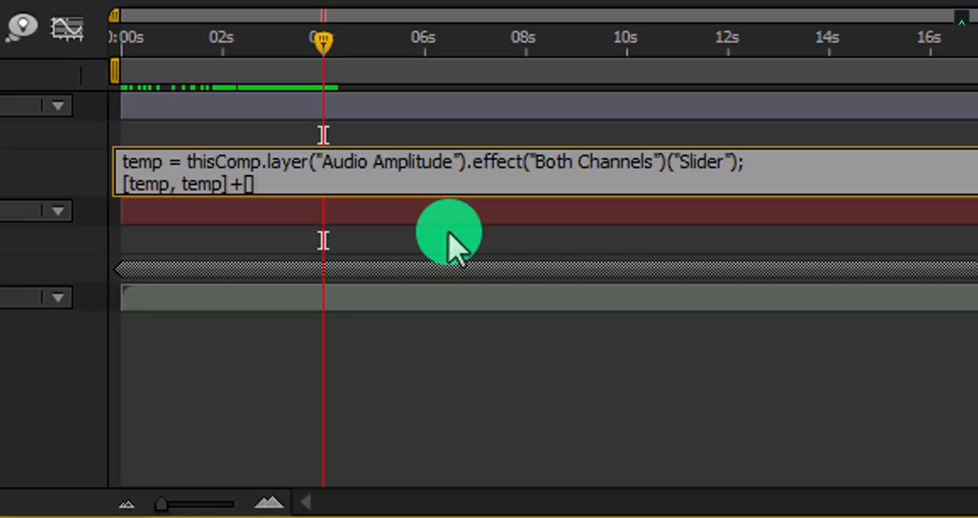
text(100)
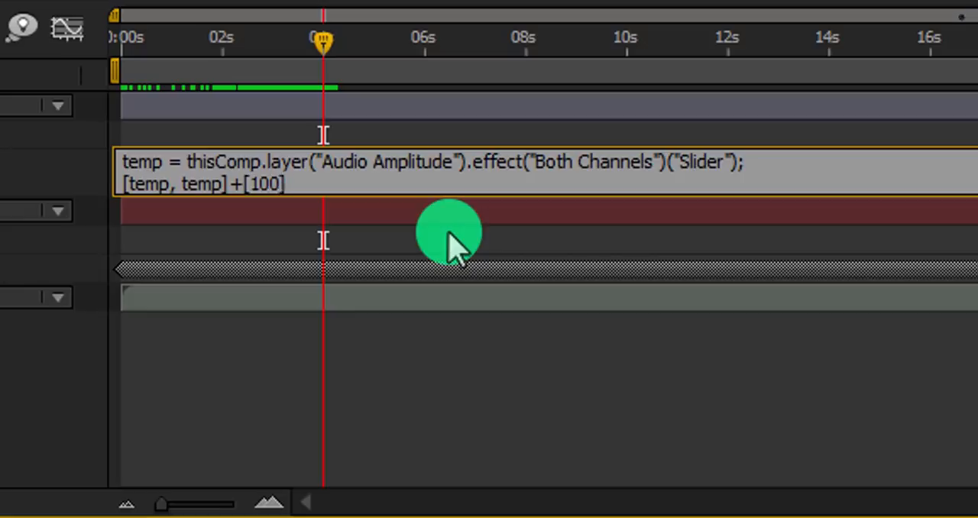
text(,100)
text(/)
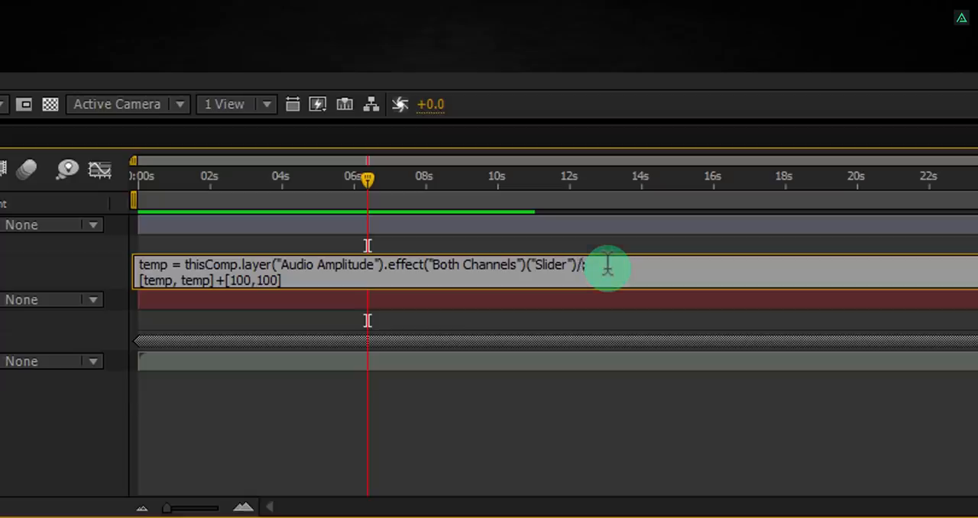
text(7)
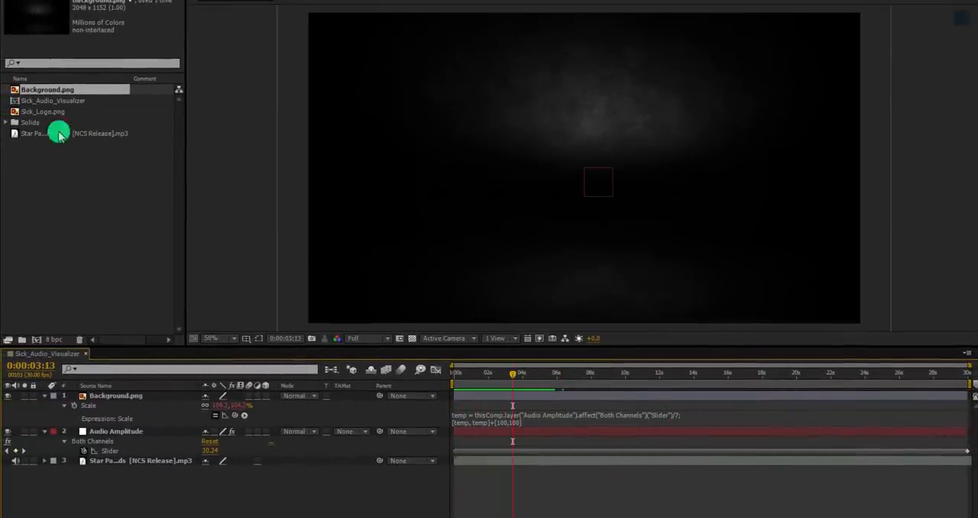
Pre-compose the Sick_Logo.png layer into Logo_Comp, moving all attributes.
click(44, 111)
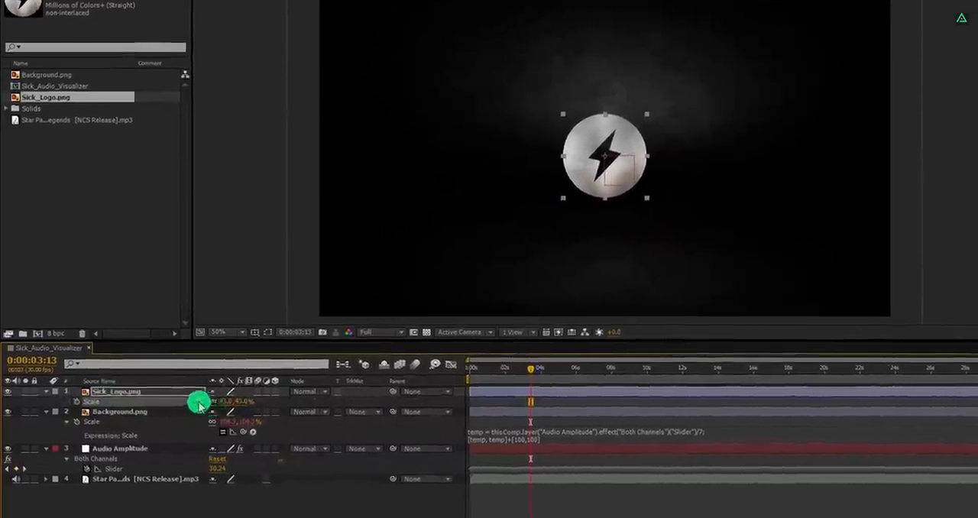
right_click(114, 391)
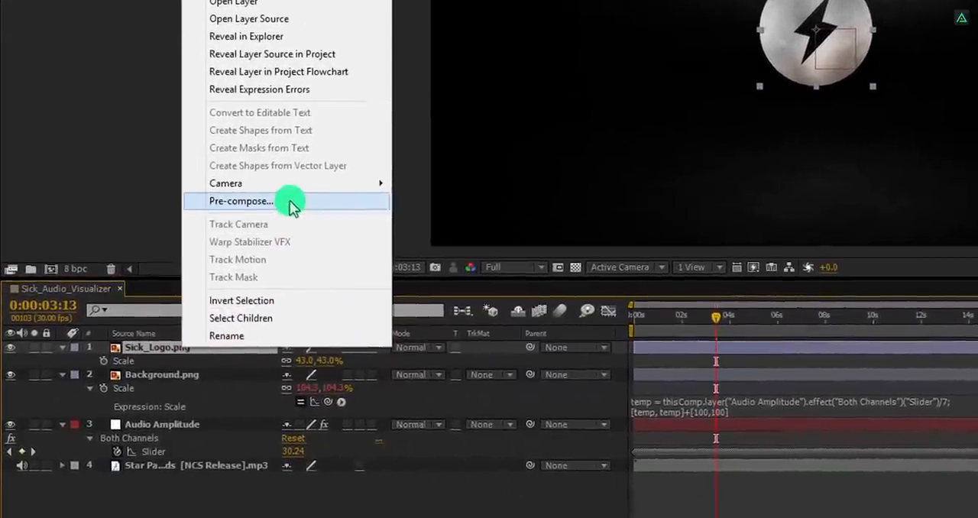
click(241, 201)
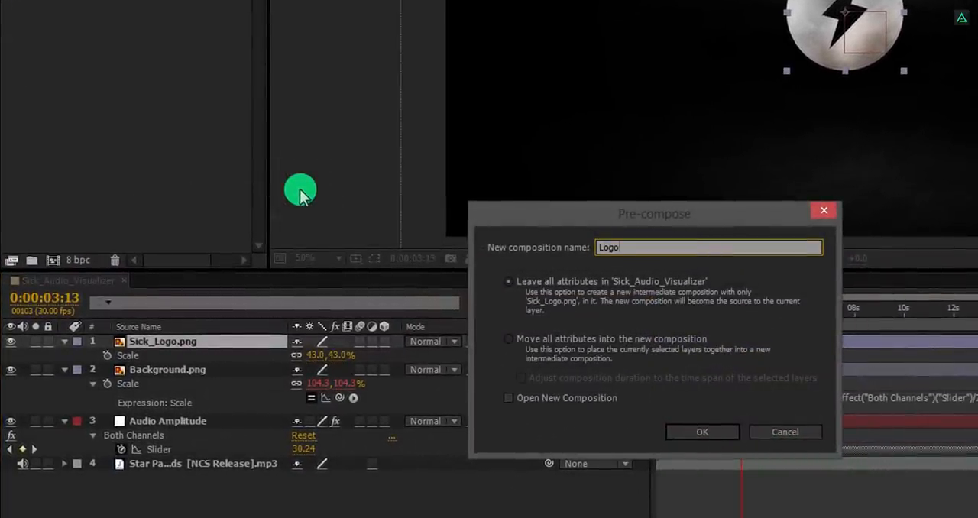
text(_Comp)
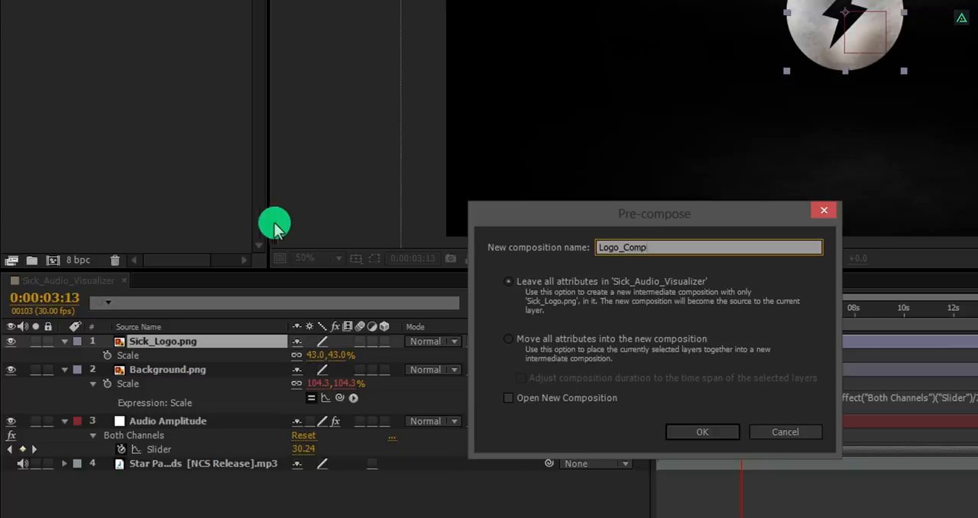
click(509, 338)
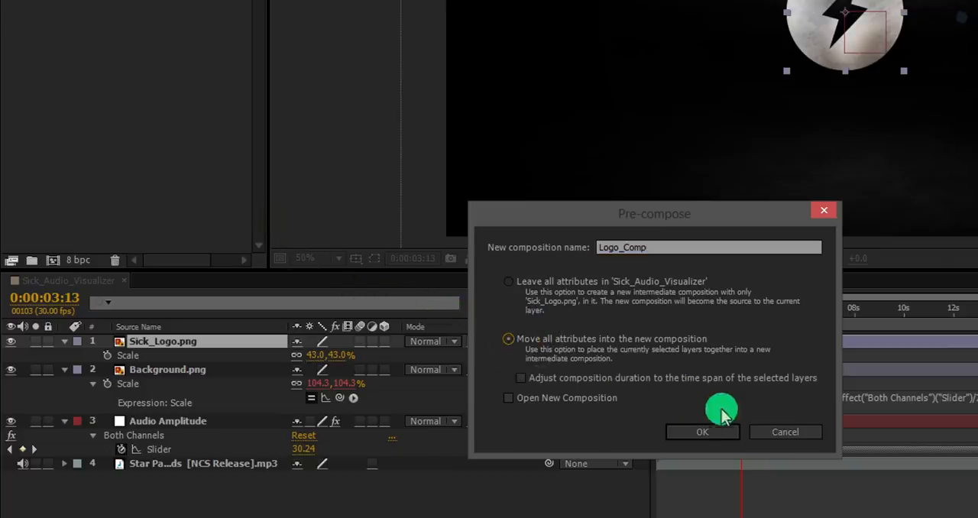
click(701, 431)
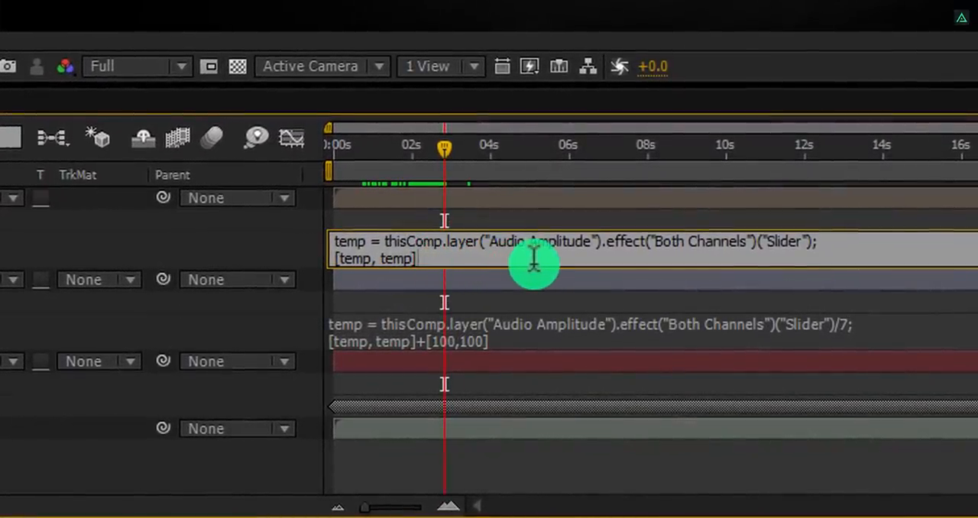
Add +[100,100] to the Logo_Comp Scale expression so amplitude/4 pulses near full size.
text(+)
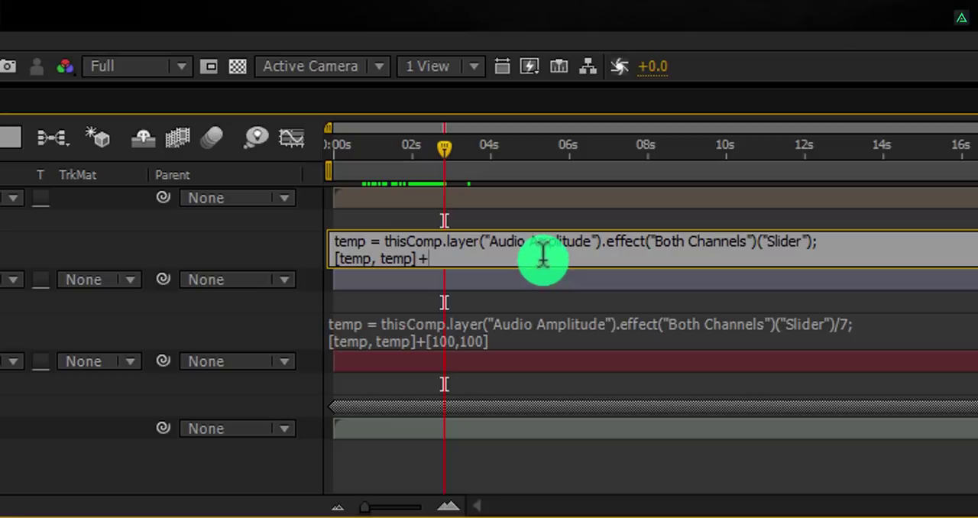
text([10)
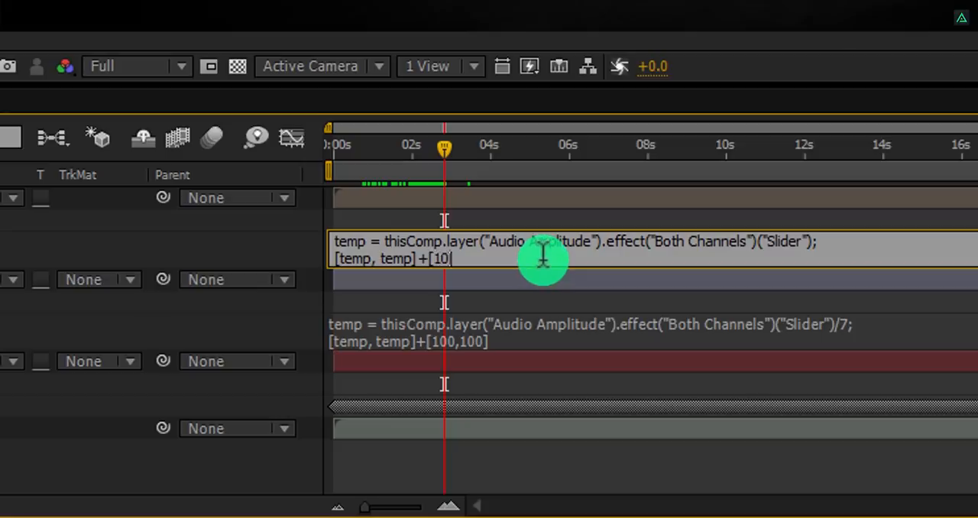
text(0,100)
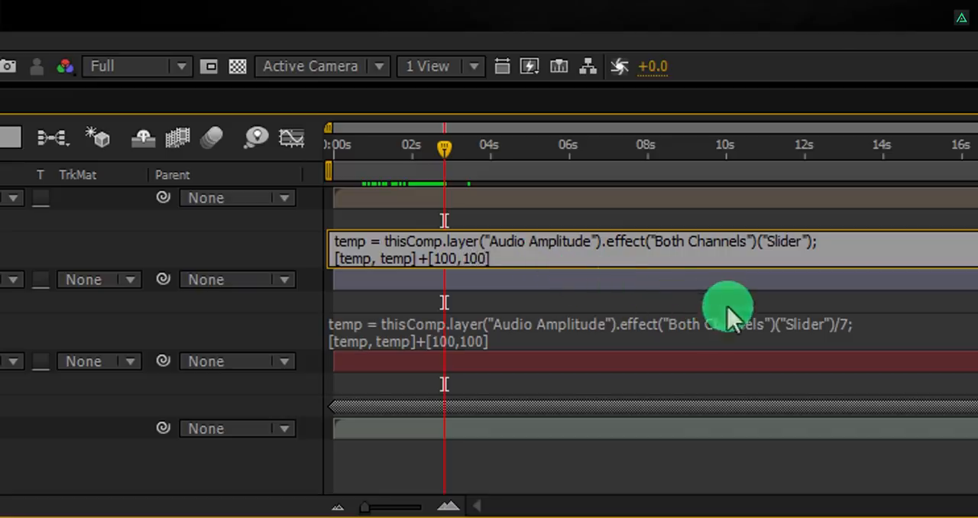
mouse_move(833, 248)
text(/4)
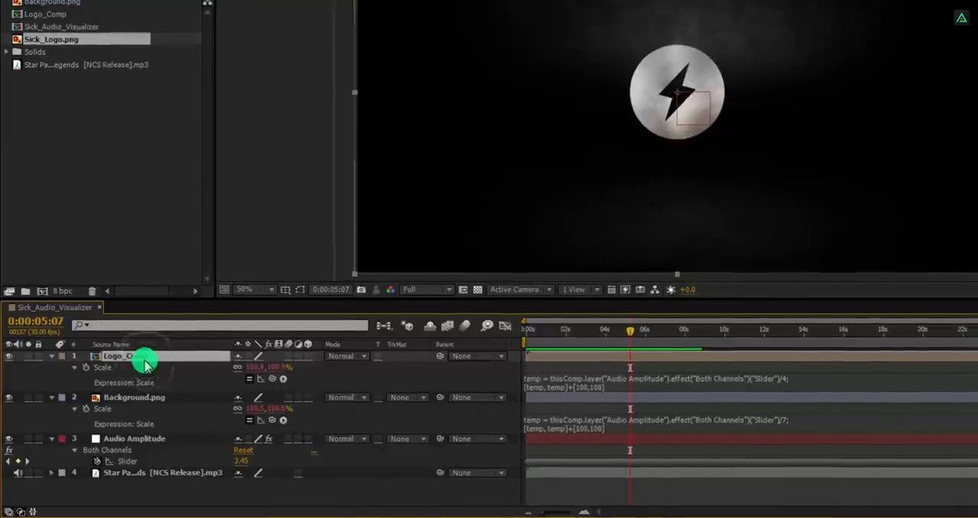
Duplicate the logo as Logo_Shadow and toggle timeline columns to reach the 3D switch.
key(ctrl+d)
text(Logo_Sh)
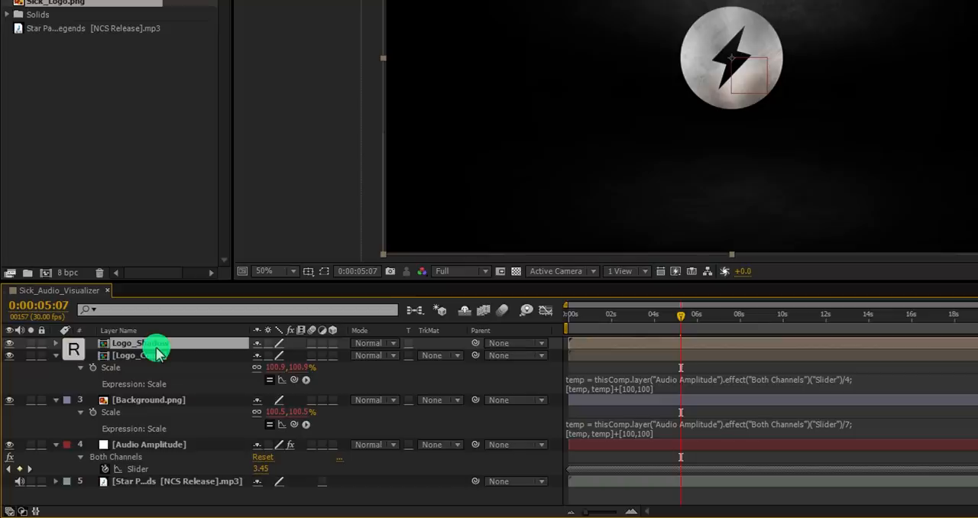
click(55, 343)
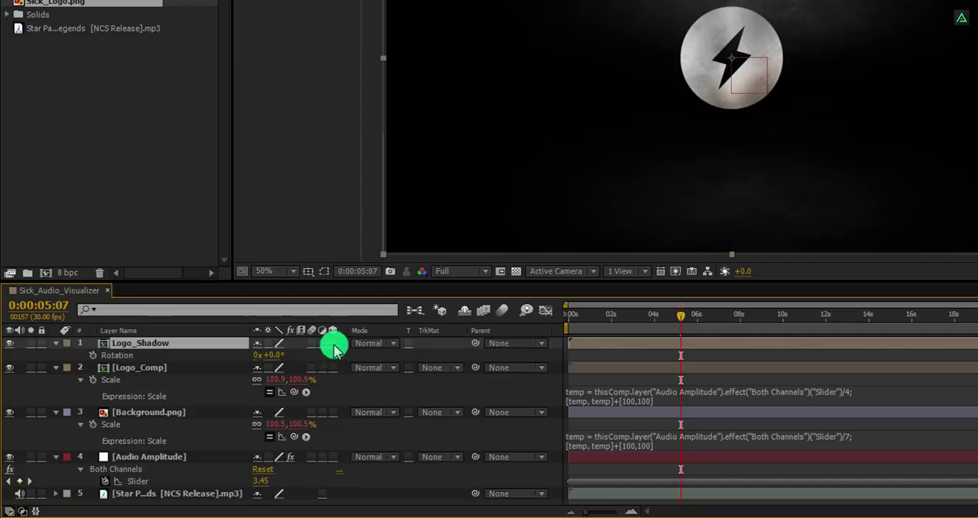
key(f4)
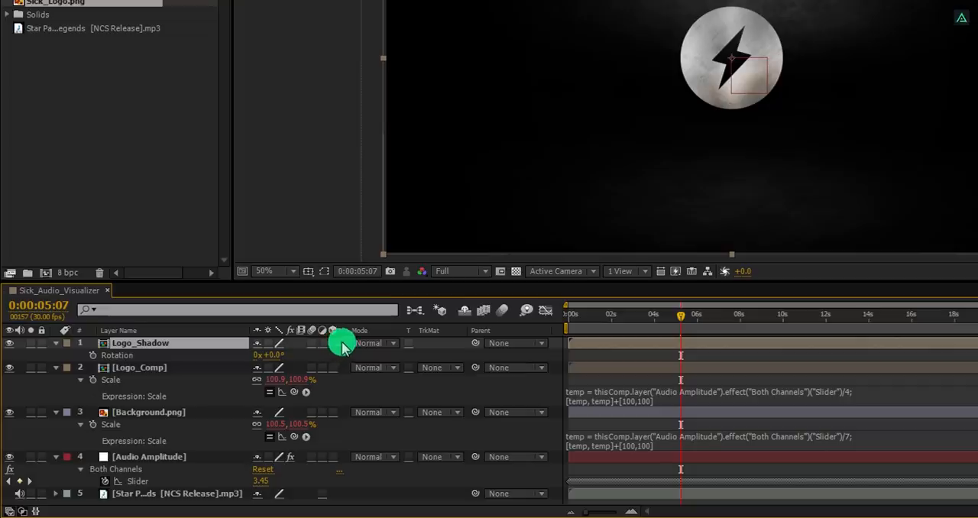
right_click(342, 342)
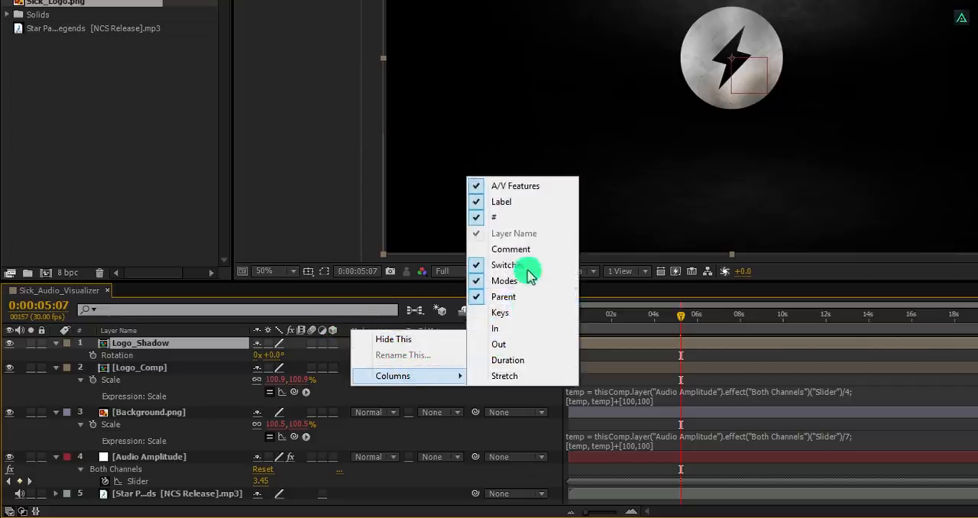
mouse_move(527, 281)
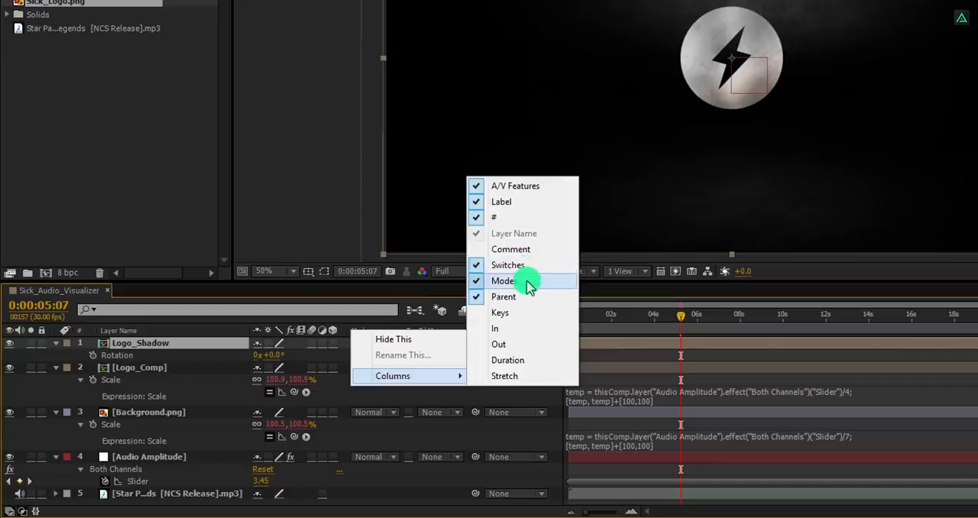
mouse_move(522, 286)
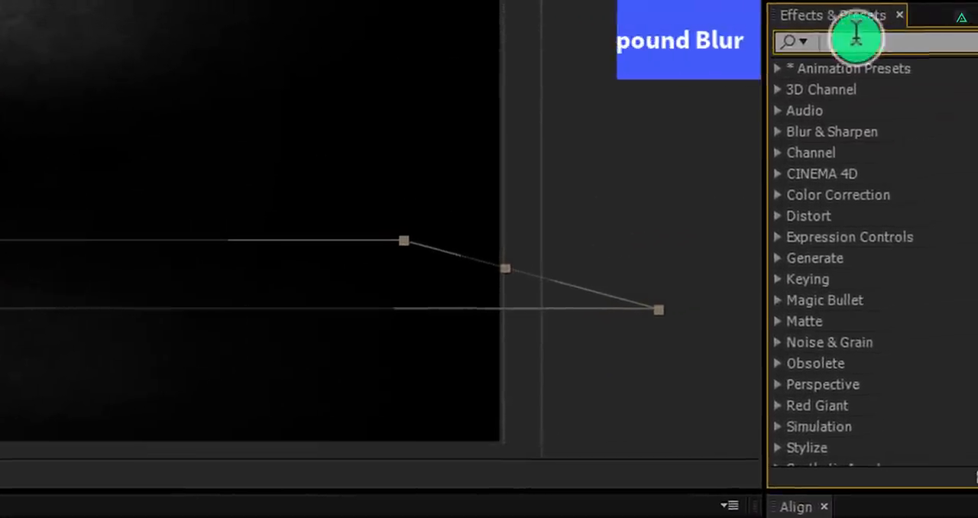
Apply Compound Blur to Logo_Shadow with Background.png as the Blur Layer.
text(com)
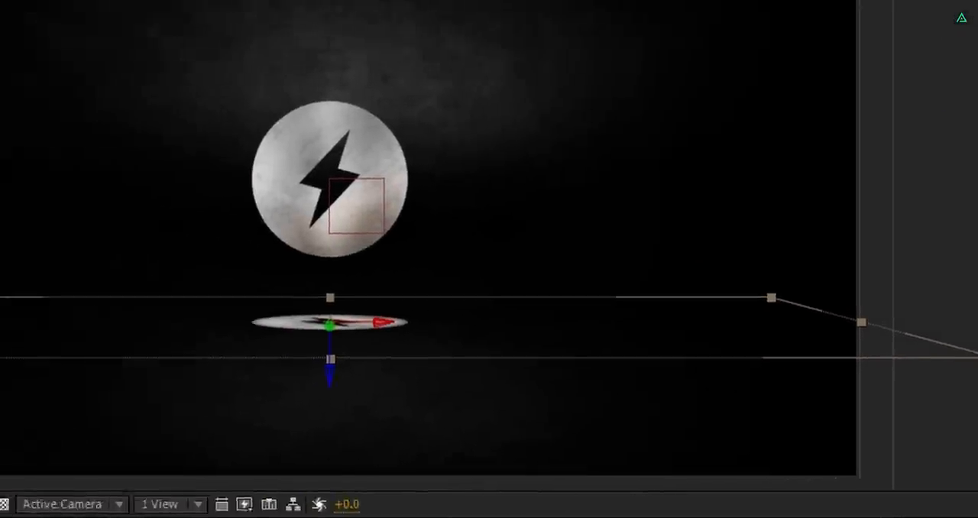
click(208, 23)
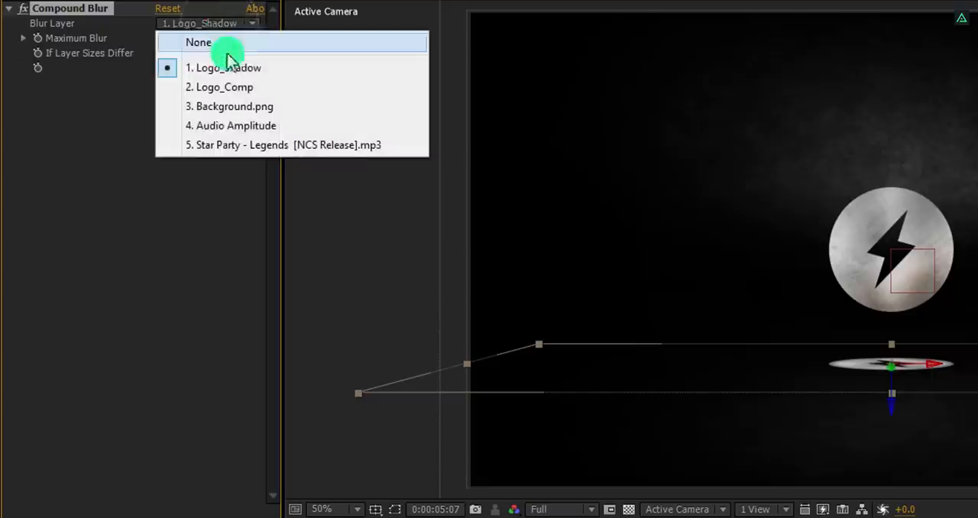
click(233, 106)
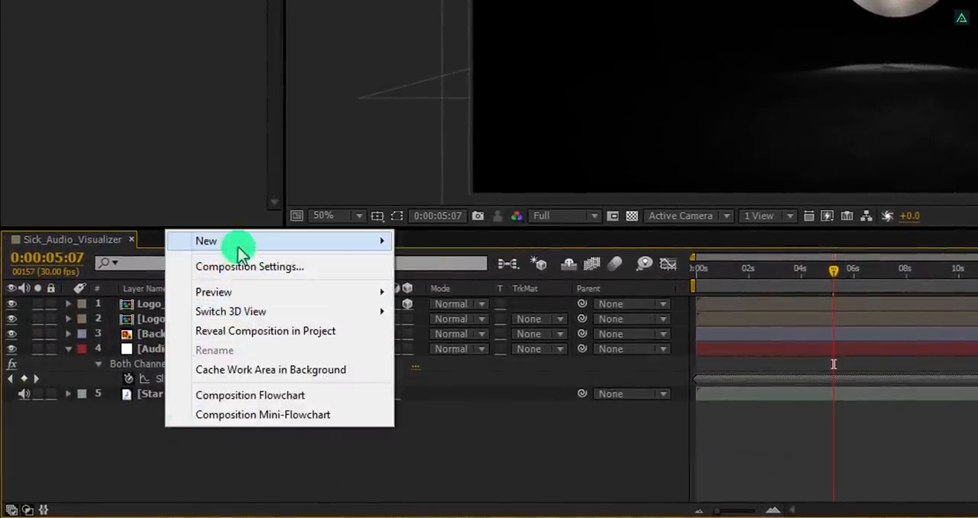
Create a new solid named Particles with a dark red colour.
click(206, 241)
text(Particles)
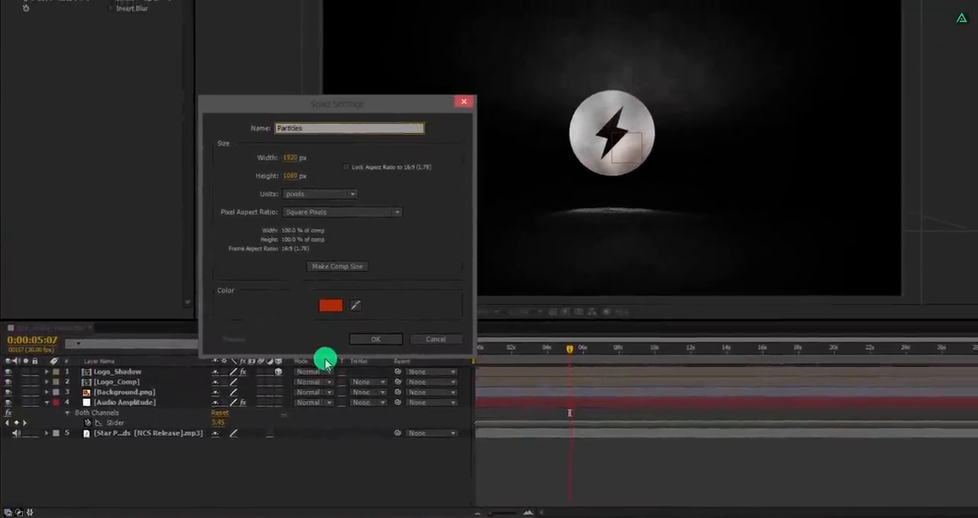
click(331, 304)
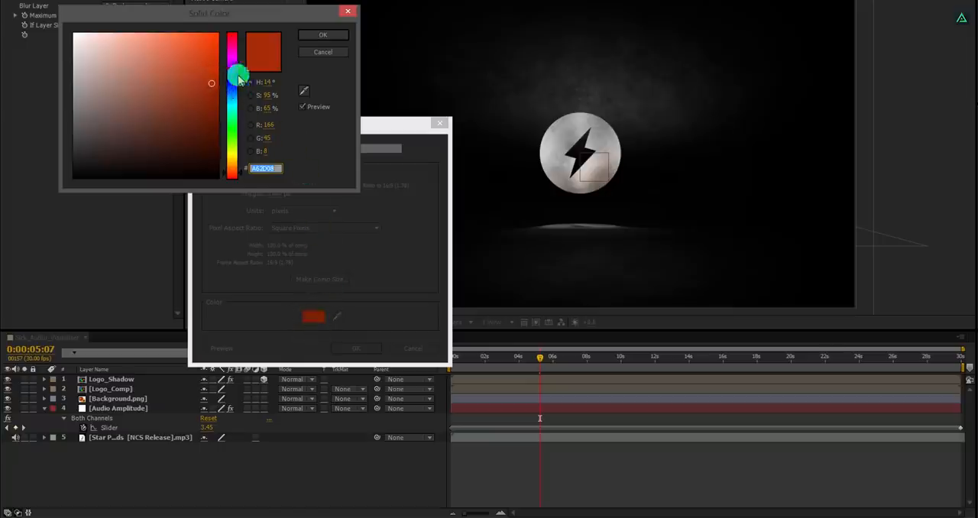
click(323, 34)
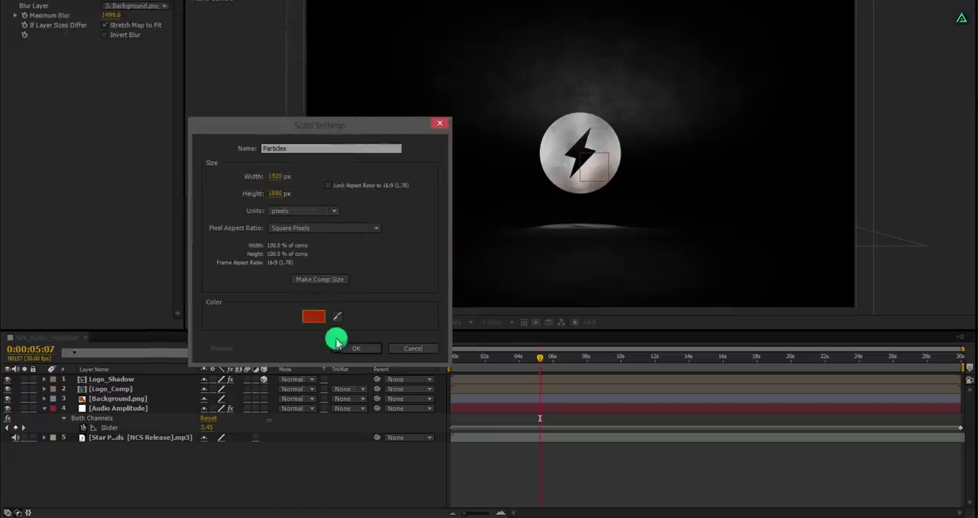
click(355, 348)
text(s)
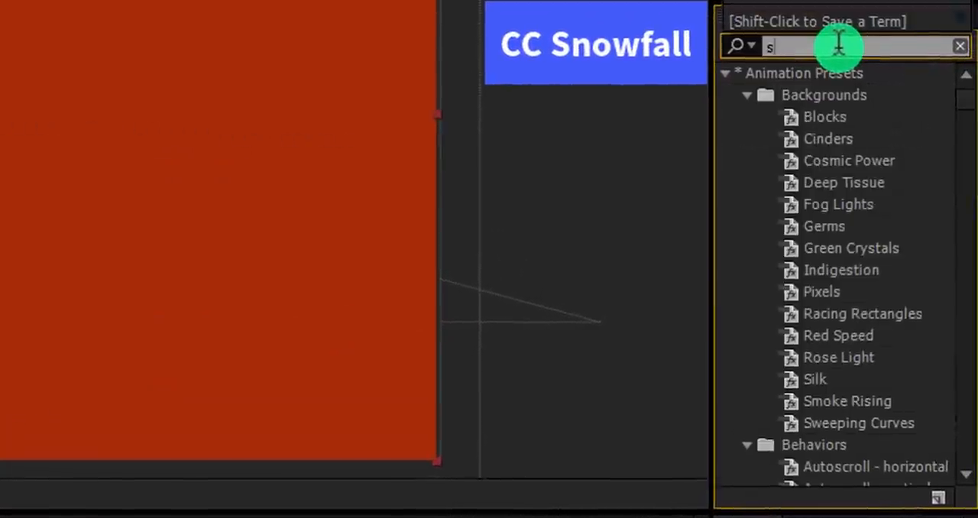
Search 'snow' and apply CC Snowfall to the Particles solid.
text(now)
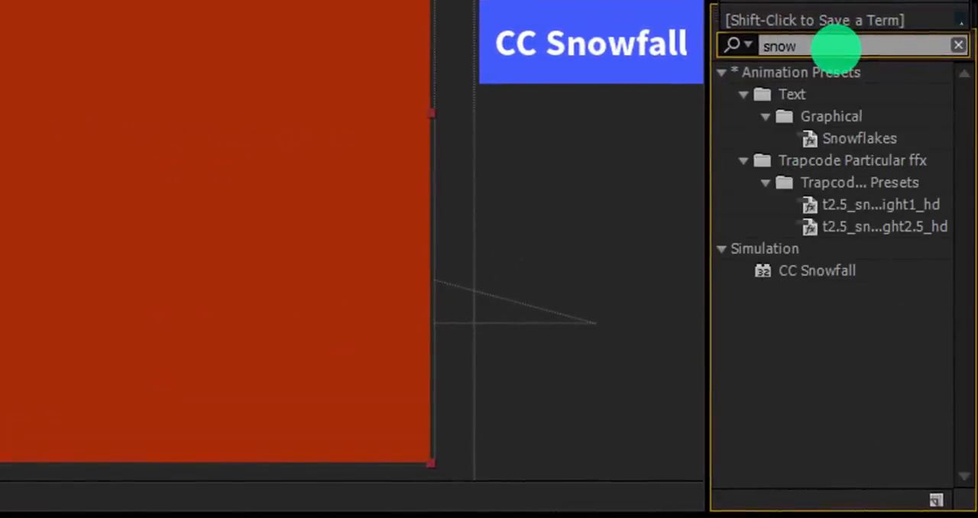
click(817, 271)
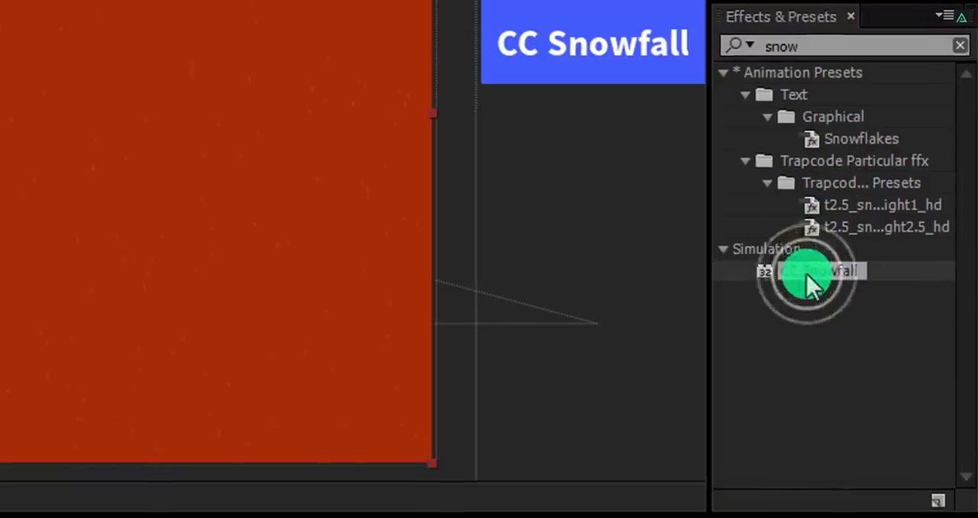
double_click(810, 271)
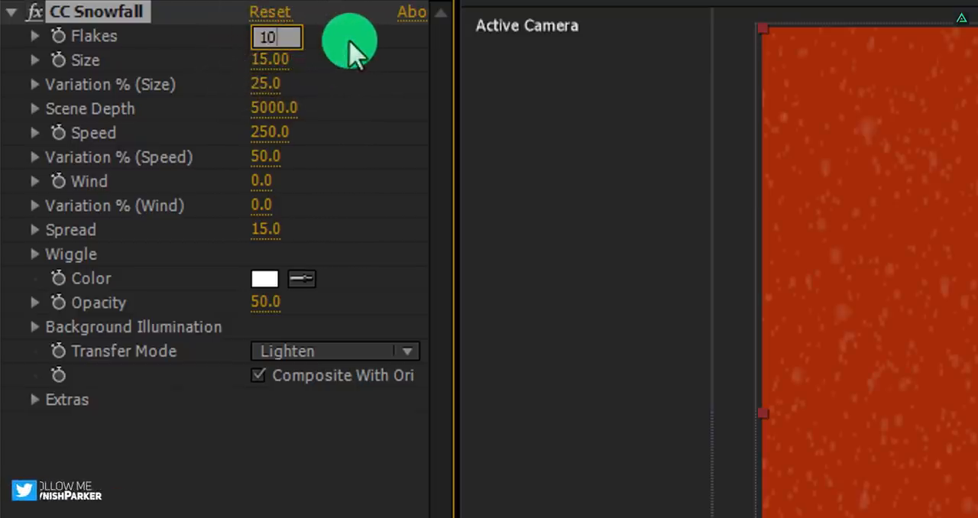
Set Snowfall to 100 flakes and 10000 scene depth, and raise opacity to 75.
text(100)
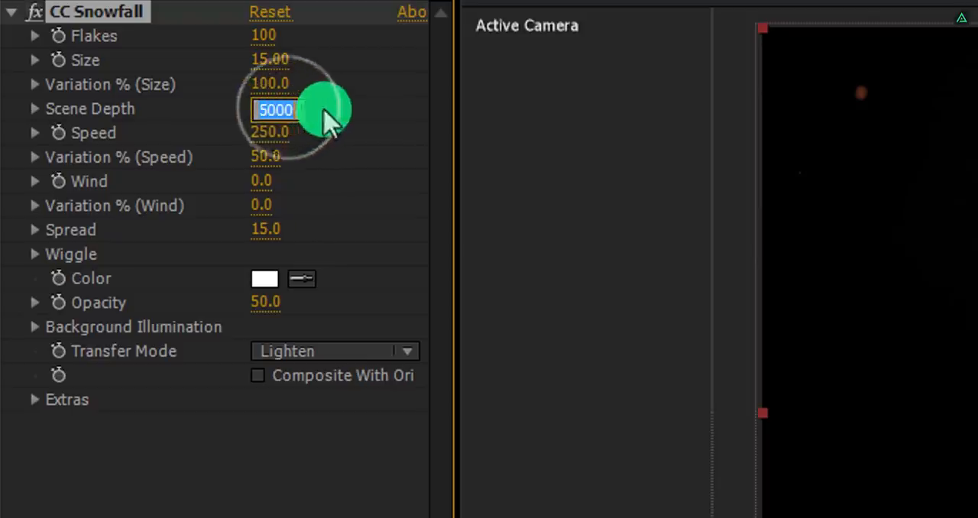
text(1000)
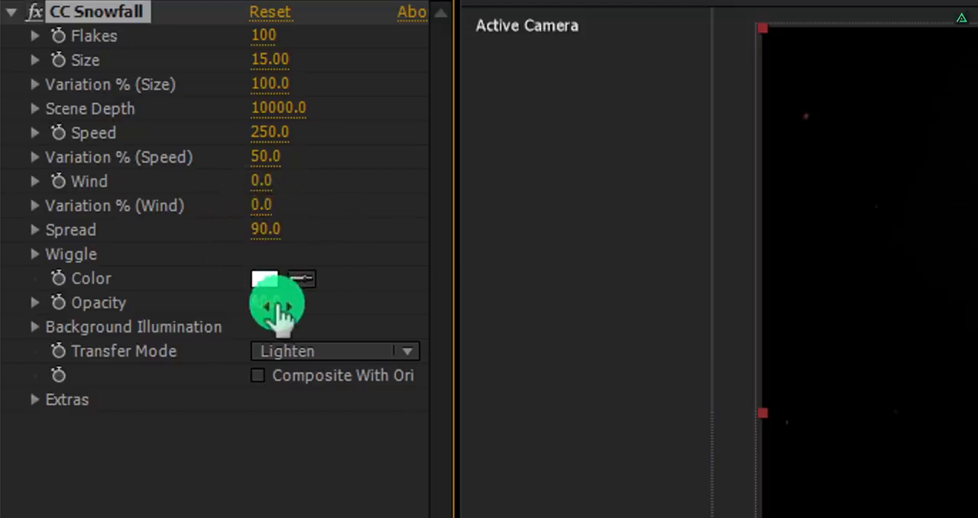
click(277, 304)
text(75)
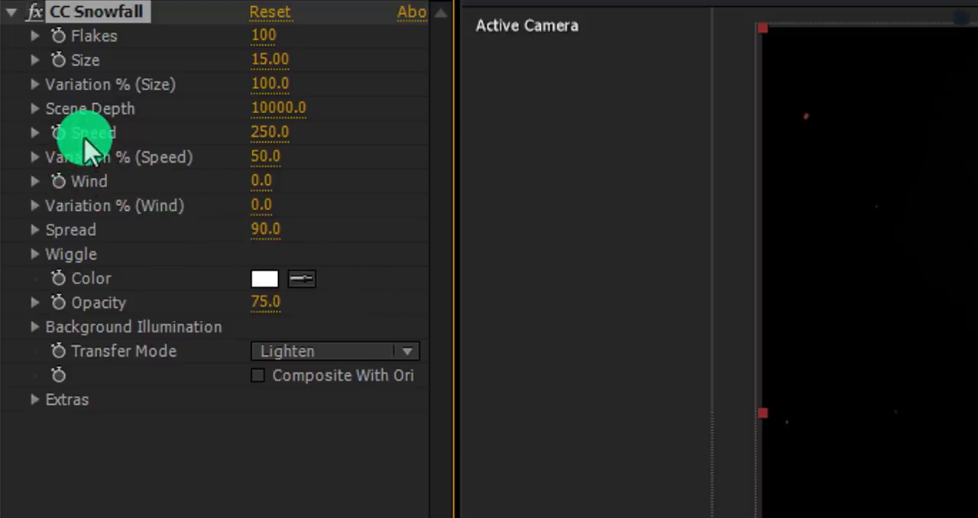
Drive CC Snowfall Speed with an expression multiplying the Audio Amplitude slider by 30.
key(alt)
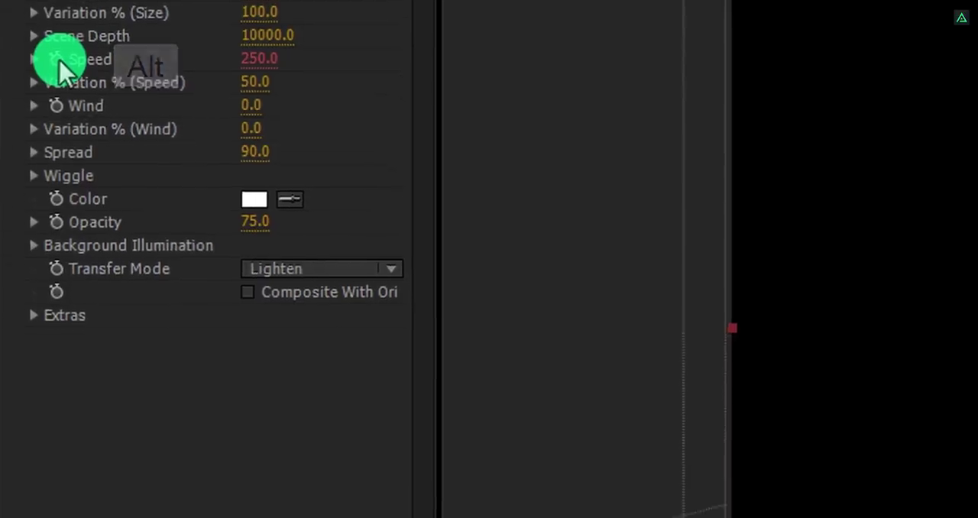
click(59, 59)
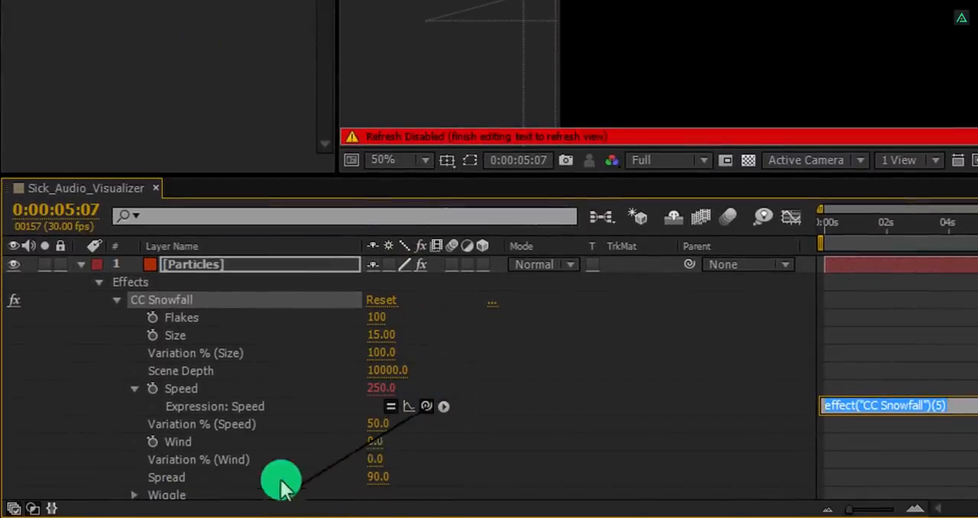
scroll(down, 3)
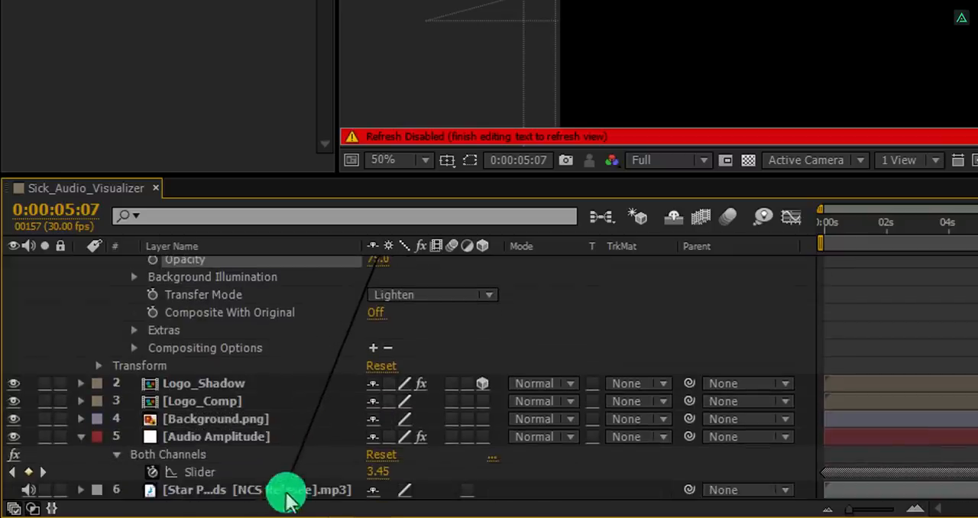
scroll(up, 3)
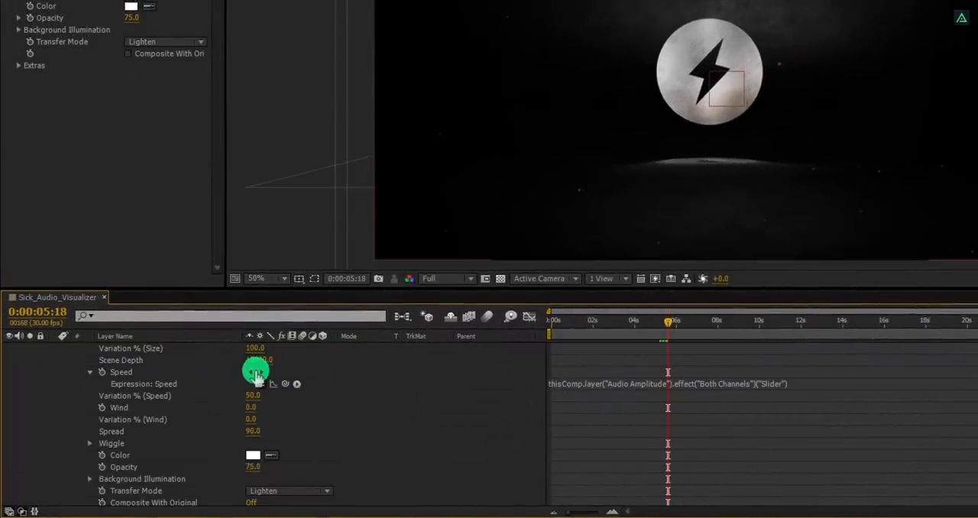
drag(668, 320, 652, 320)
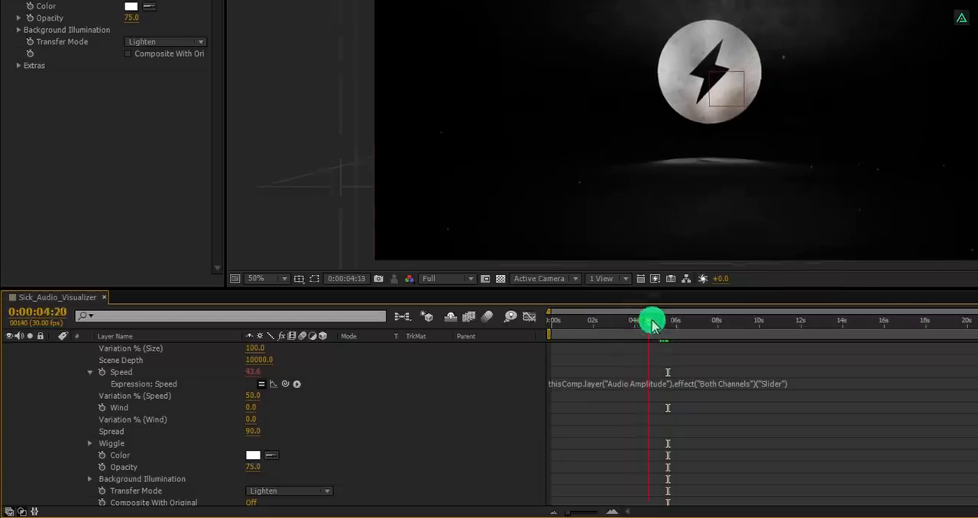
drag(654, 319, 717, 298)
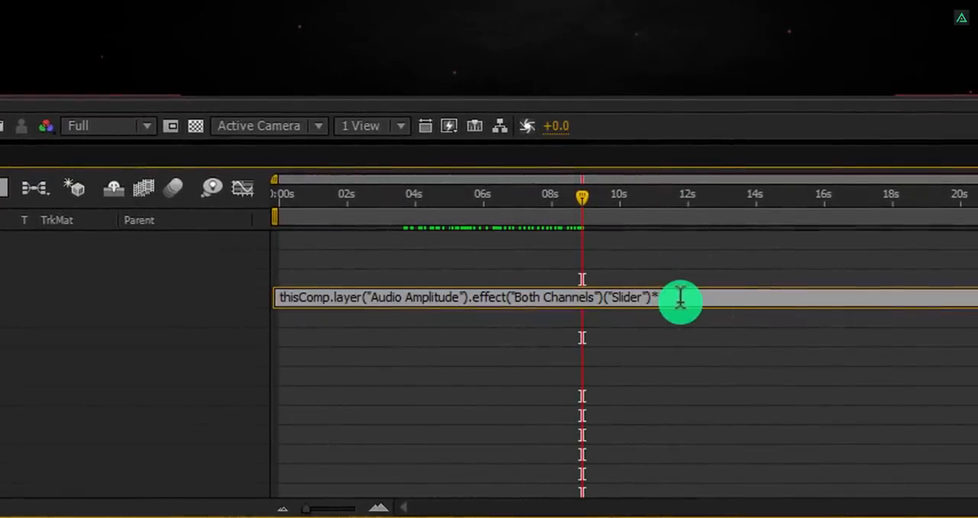
text(30)
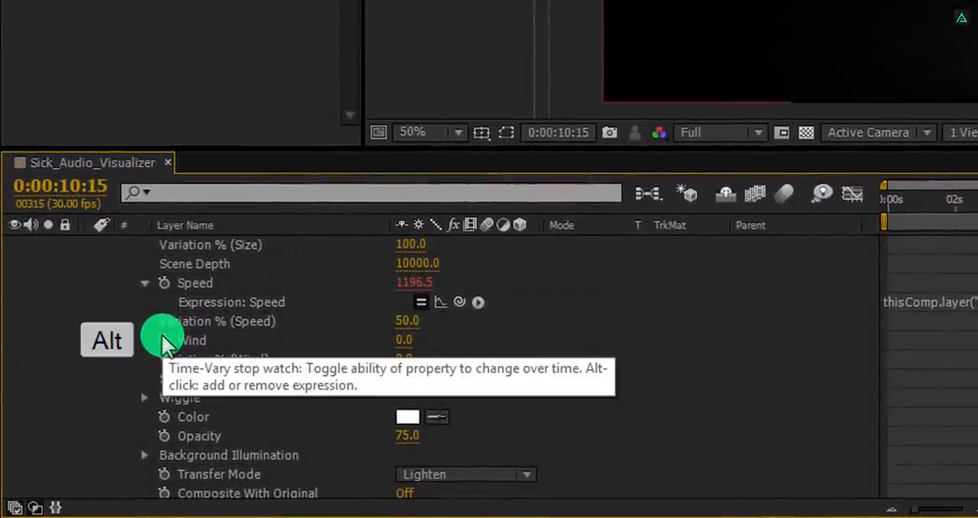
Link the snowfall Wind to the Audio Amplitude slider expression multiplied by 50.
click(163, 340)
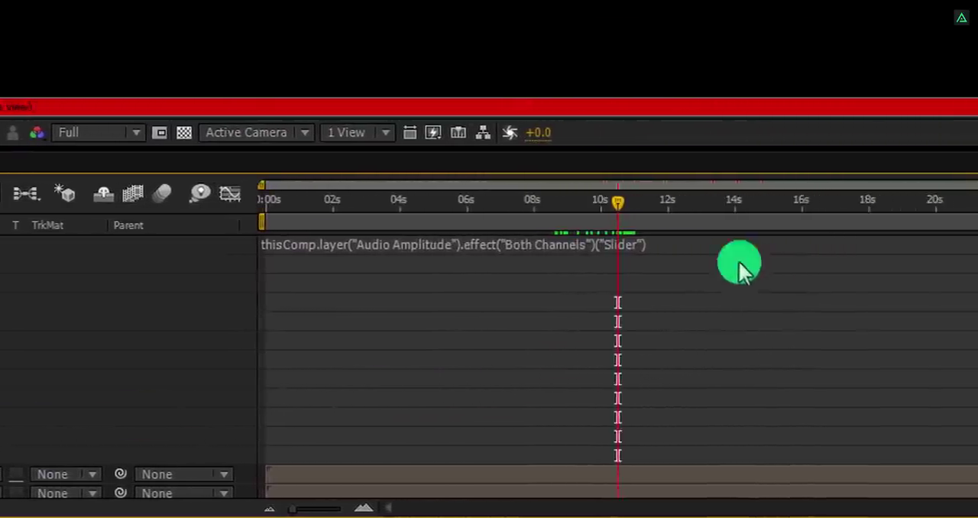
click(675, 244)
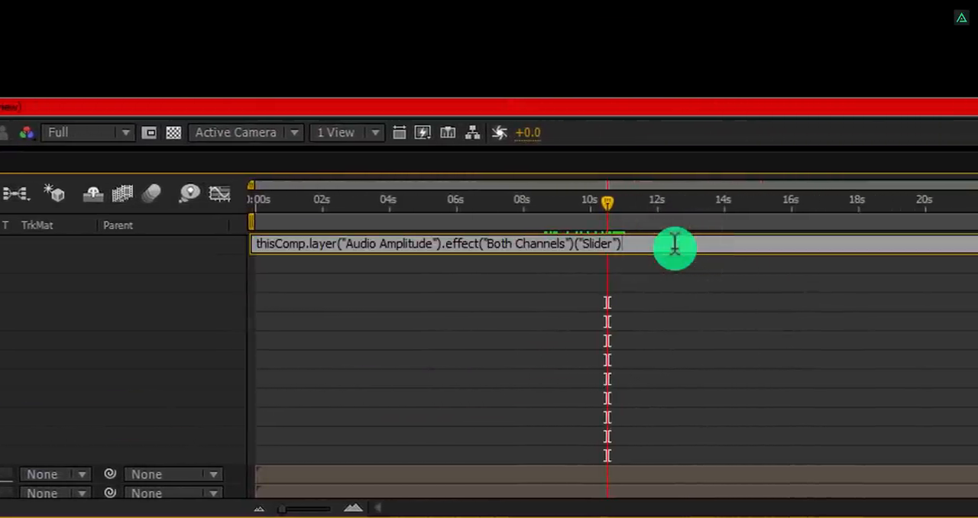
text(*50)
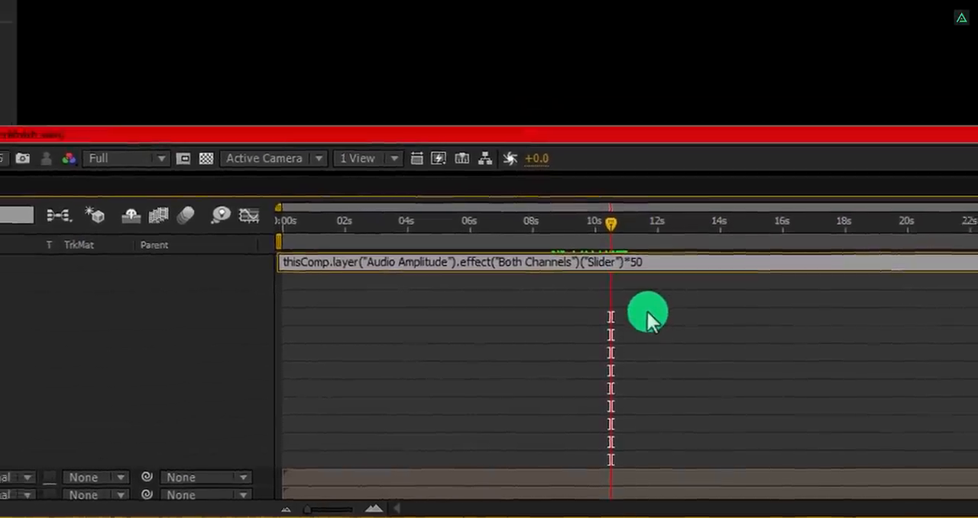
key(numpad0)
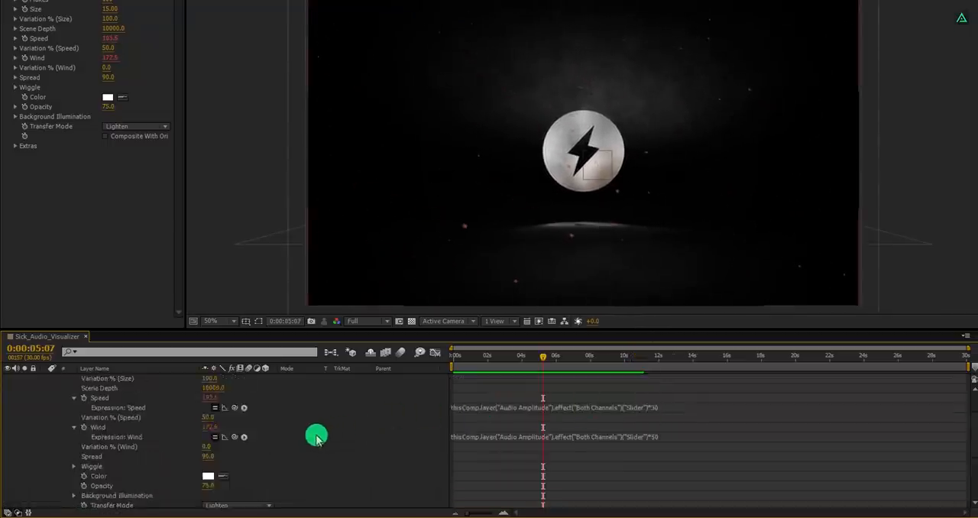
Confirm the Particles solid settings and collapse the Particles layer's properties.
click(107, 379)
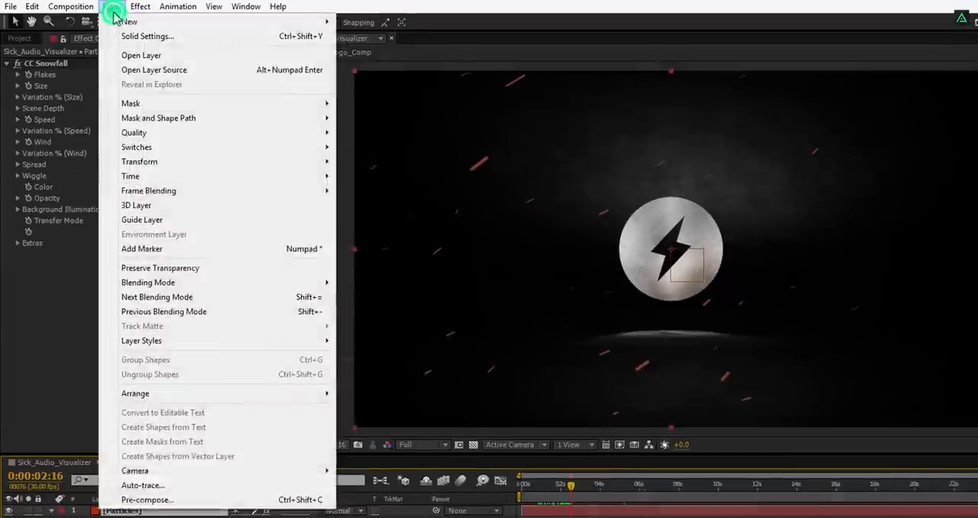
click(148, 36)
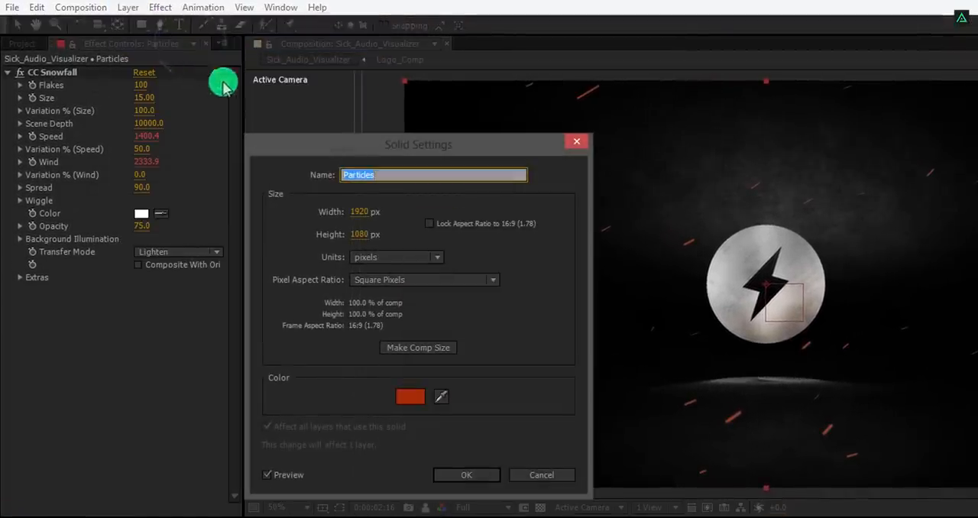
click(410, 396)
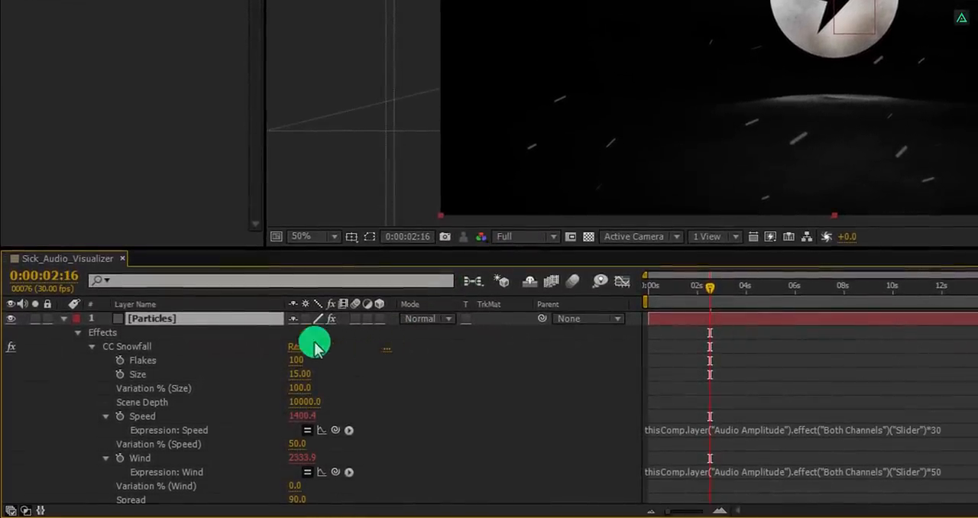
click(77, 318)
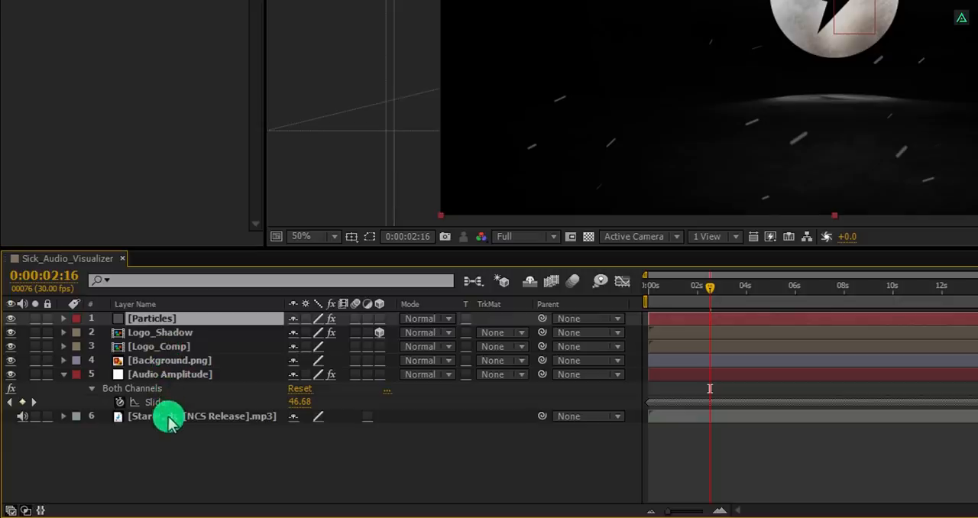
Pre-compose all layers into a new composition named Elements.
right_click(168, 420)
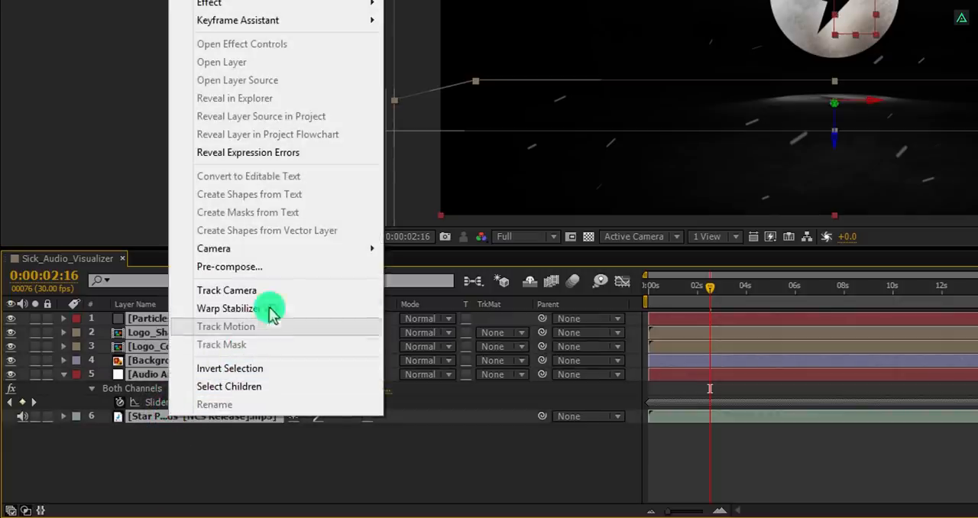
click(229, 266)
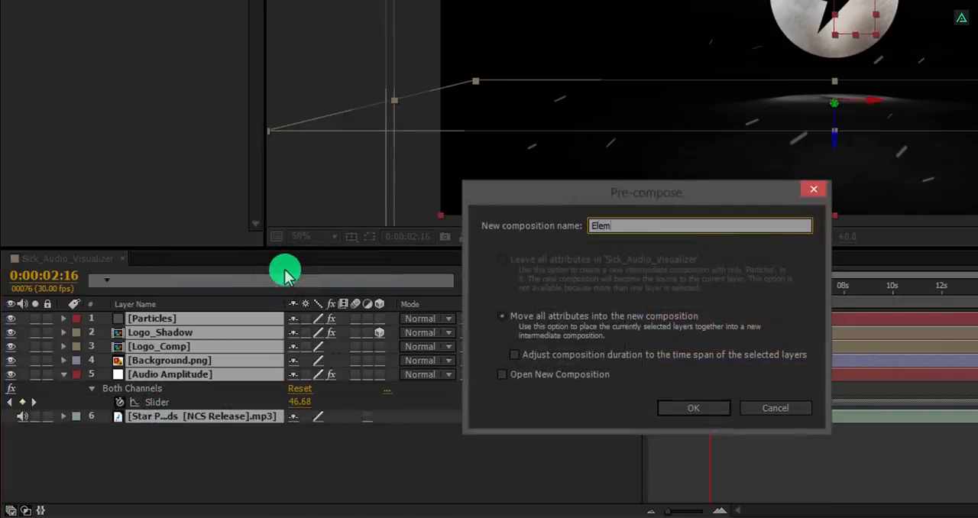
text(ents)
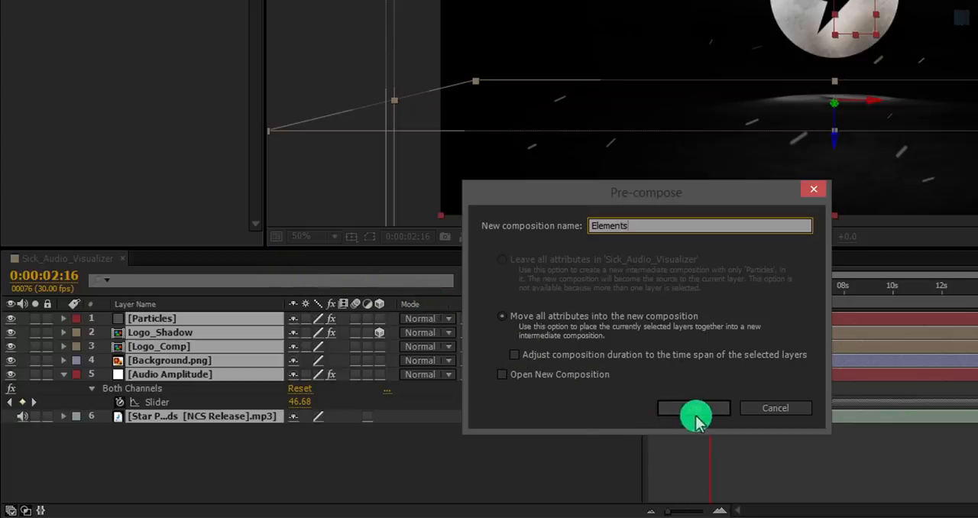
click(693, 407)
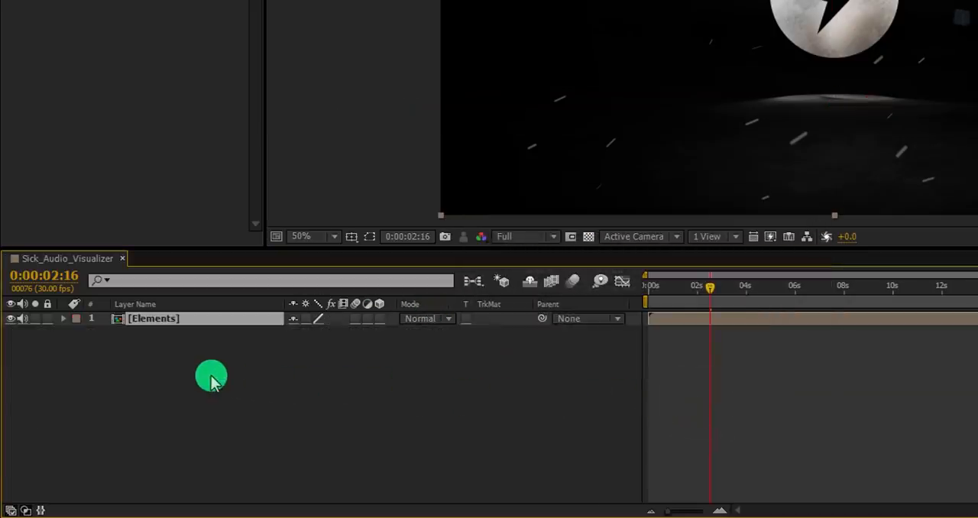
Duplicate the Elements layer into three copies and rename the top one Elements - Red.
key(Ctrl+D)
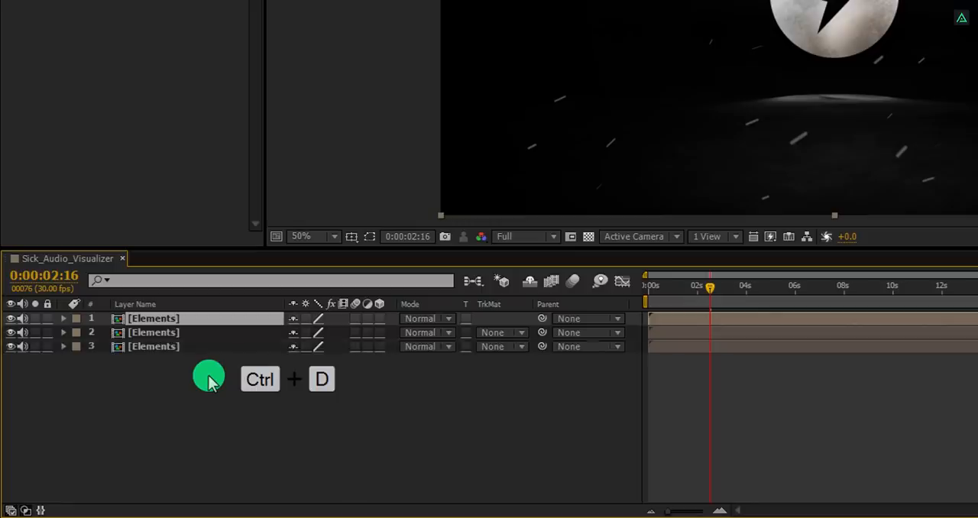
double_click(153, 318)
text( - Red)
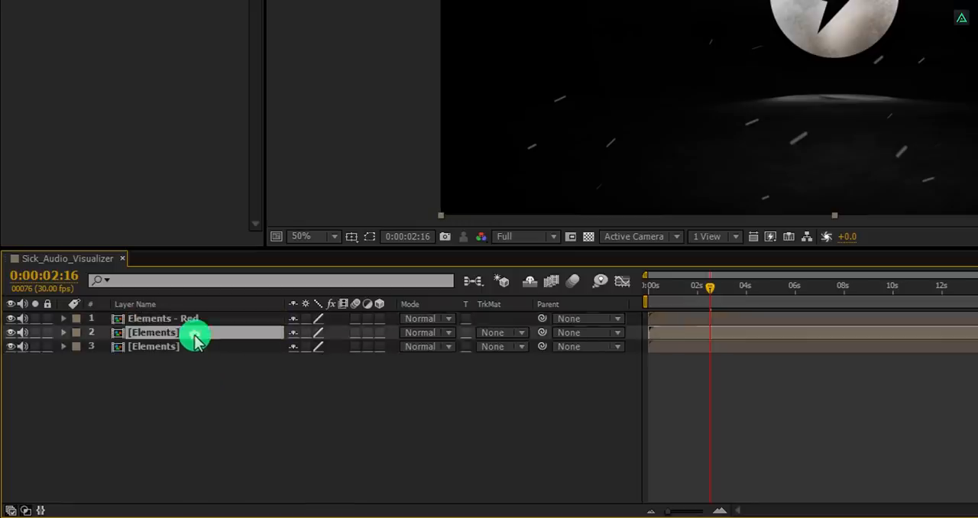
double_click(153, 332)
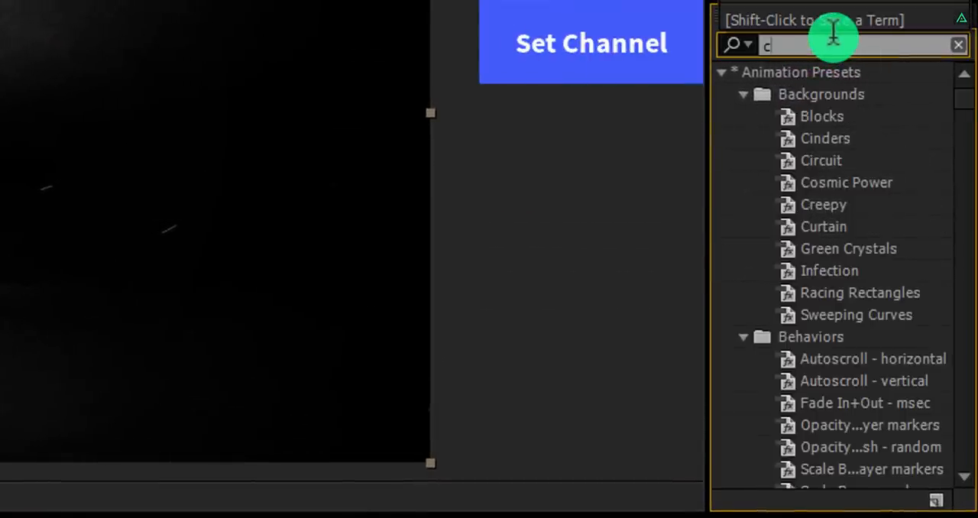
Apply Set Channels to the copies, turning off green on Red and adjusting Blue's red source.
text(hannel)
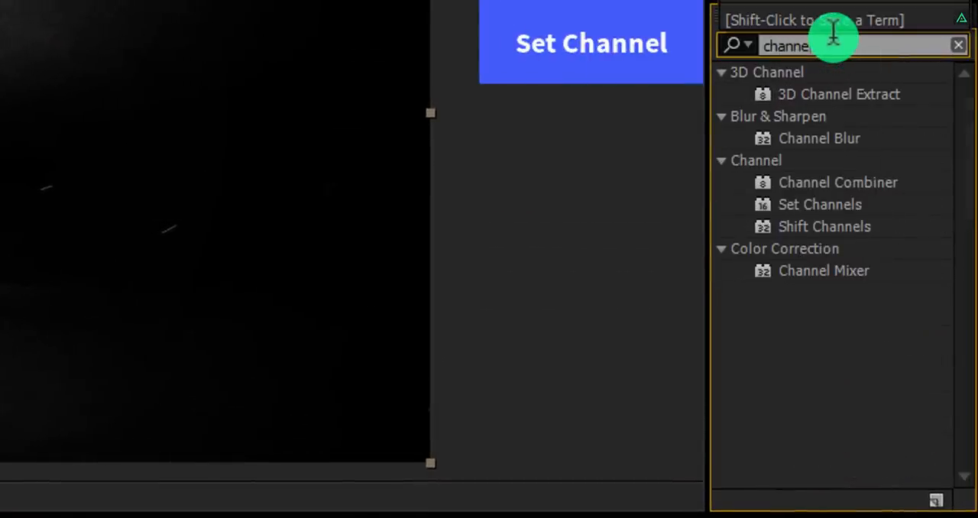
mouse_move(820, 204)
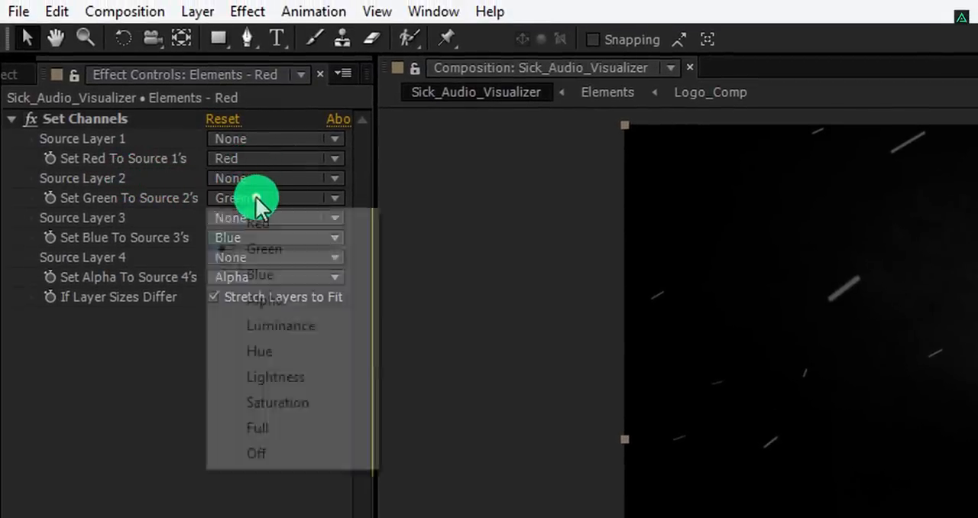
click(256, 453)
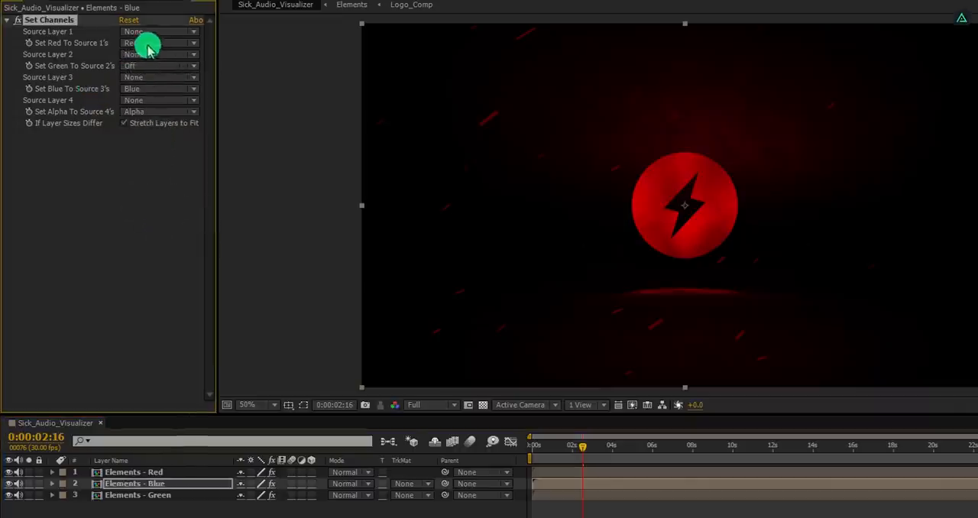
click(145, 43)
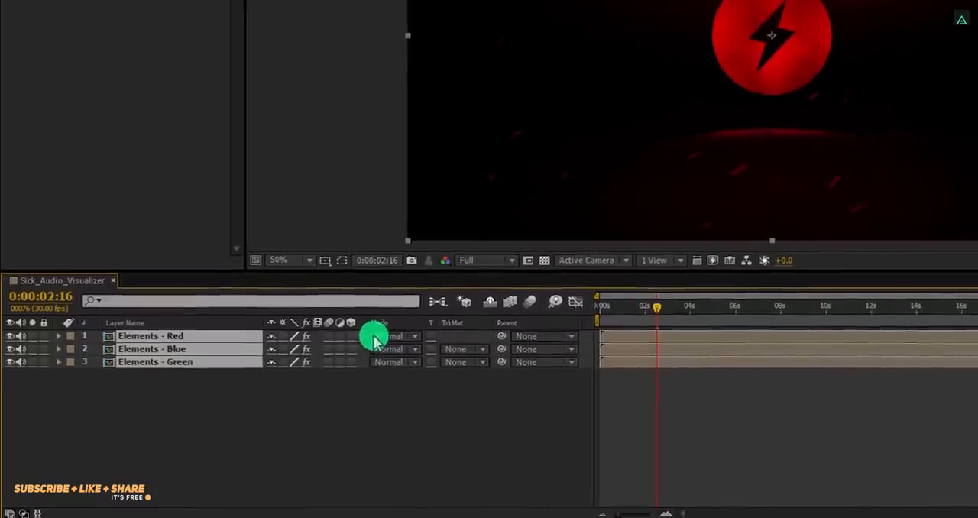
Switch the three Elements copies from Normal to Screen blending mode.
click(396, 336)
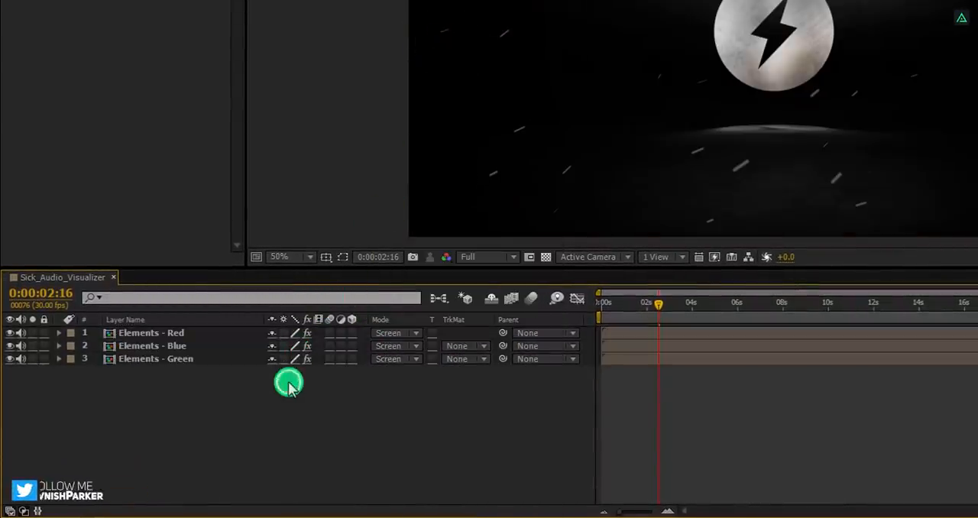
right_click(289, 382)
text(channe)
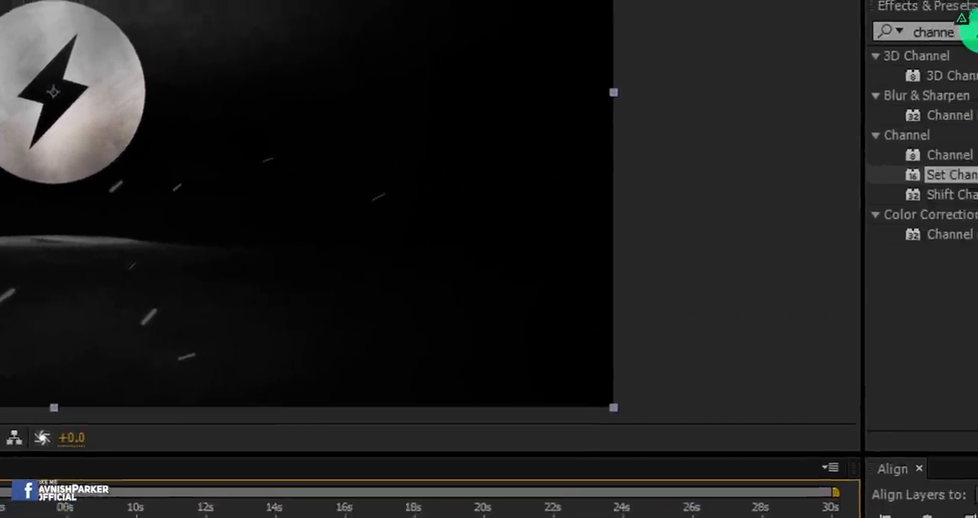
Add a solid named Lens, apply CC Lens, and scrub its Size larger.
text(lens)
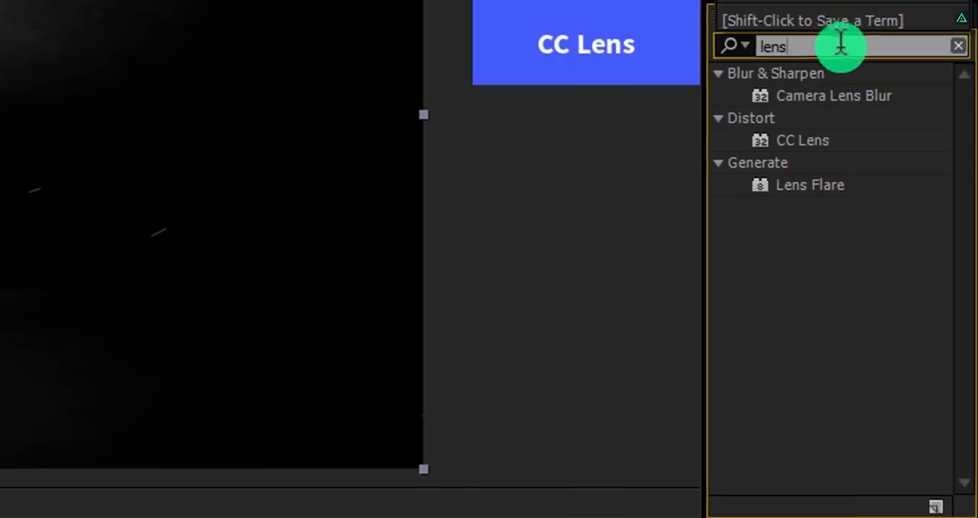
double_click(802, 140)
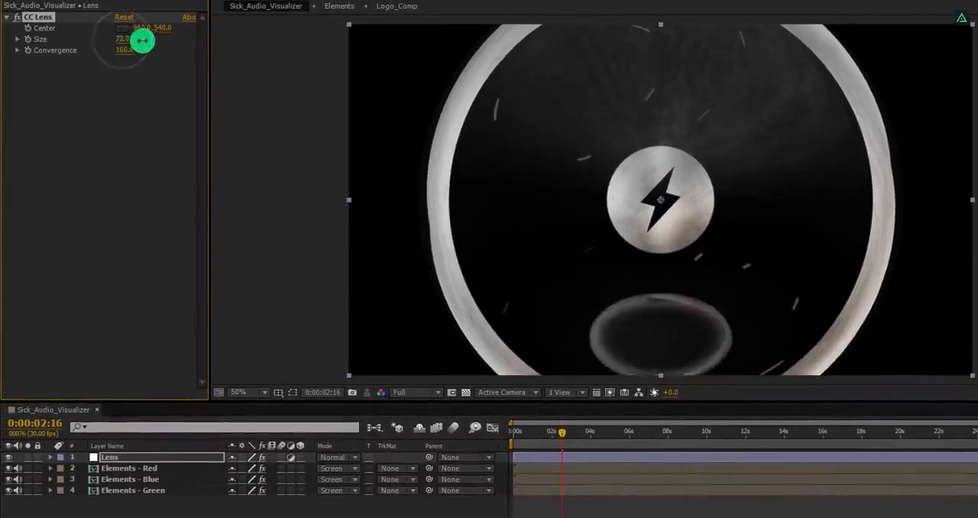
drag(141, 40, 180, 40)
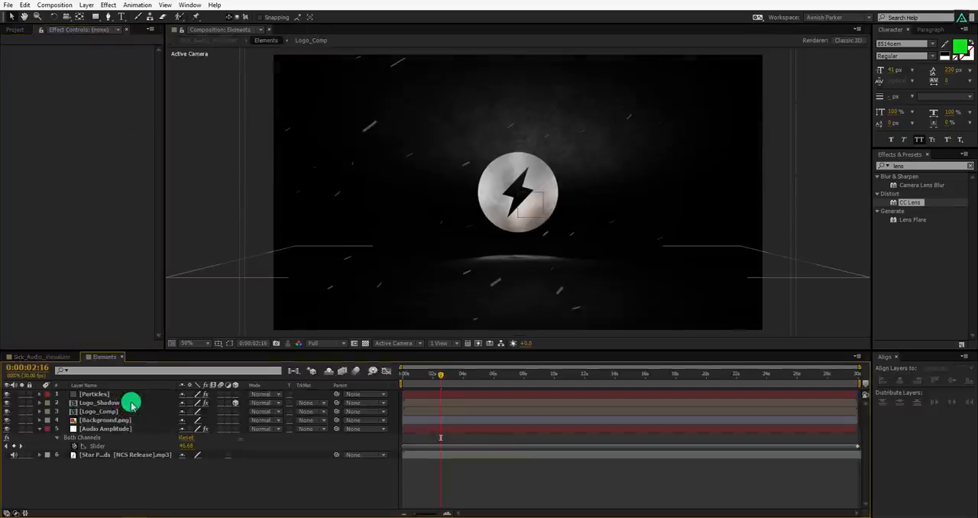
mouse_move(86, 280)
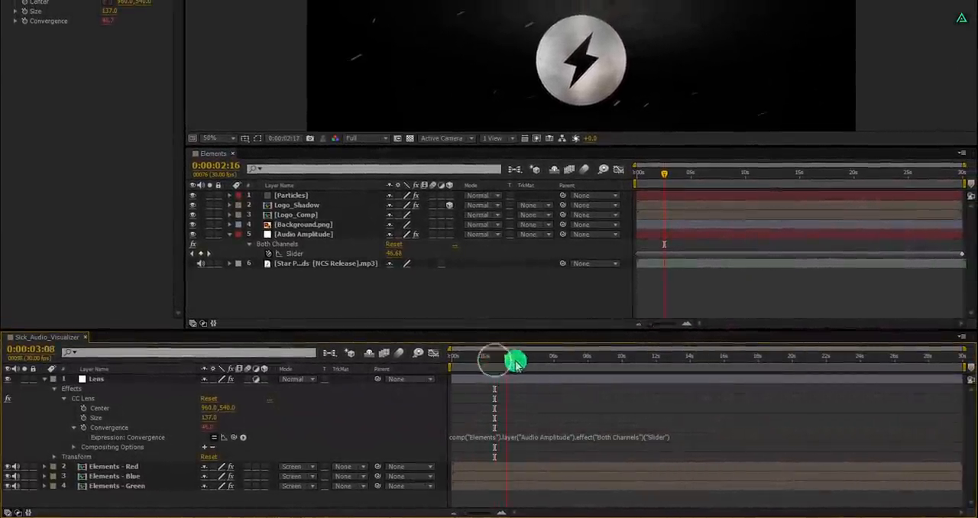
Move the time indicator ahead to around five seconds.
drag(512, 360, 550, 359)
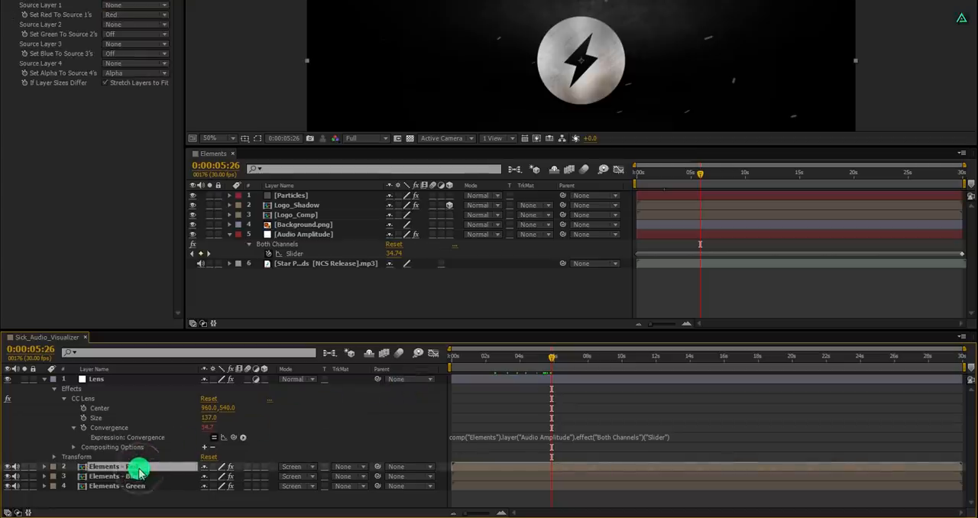
Write an Elements - Red Position expression: temp = slider/10, [temp, temp]+[960,540].
key(p)
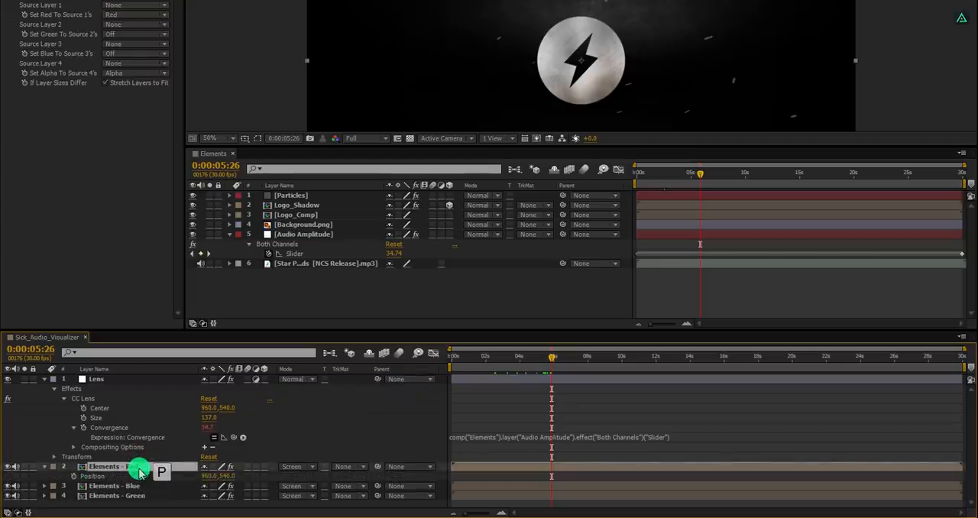
click(73, 477)
text([temp, temp])
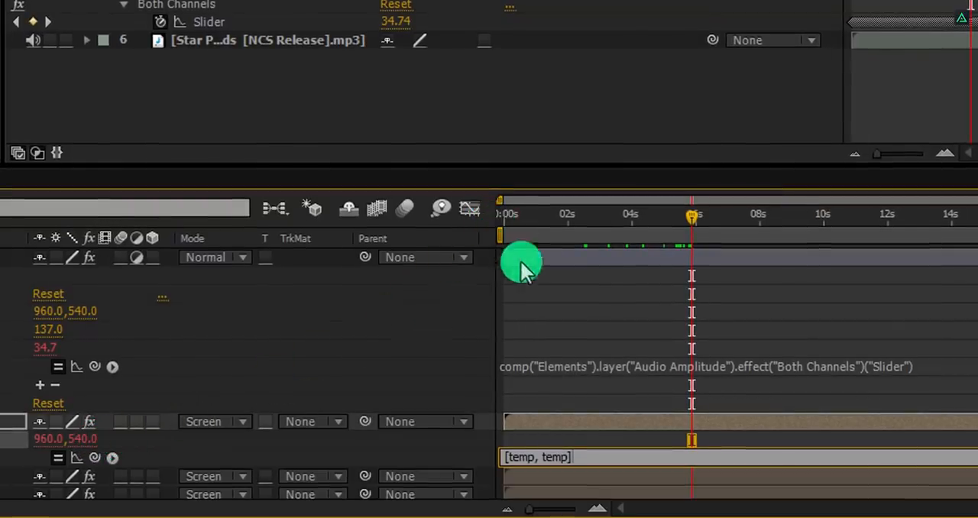
mouse_move(692, 478)
text(+[960)
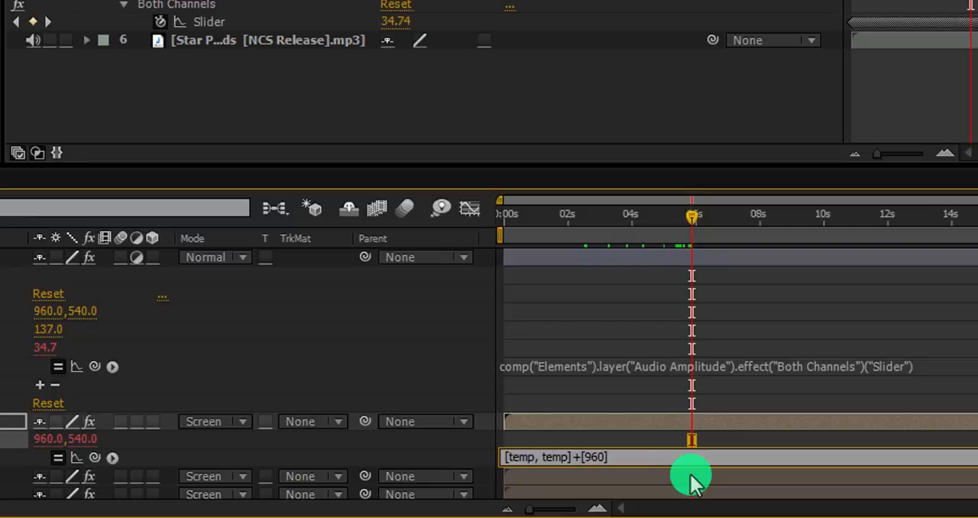
text(,540)
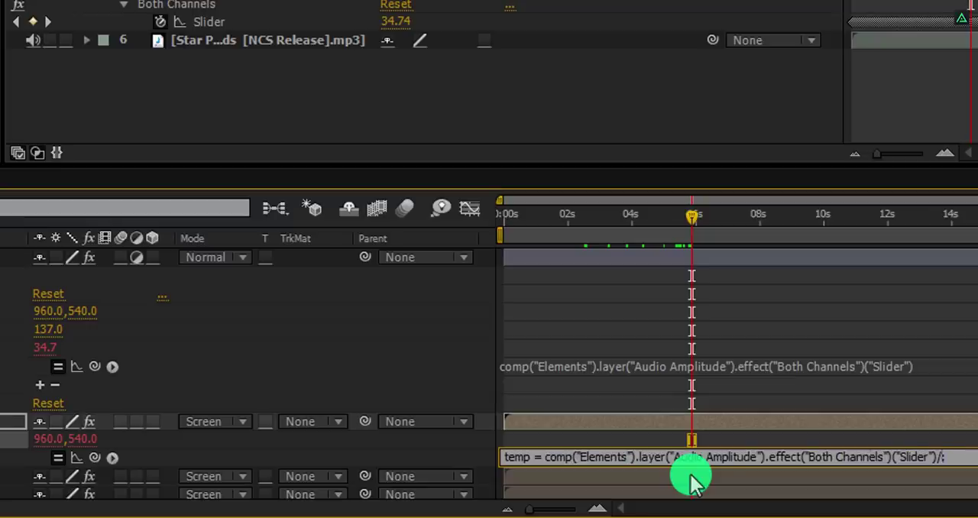
text(/10)
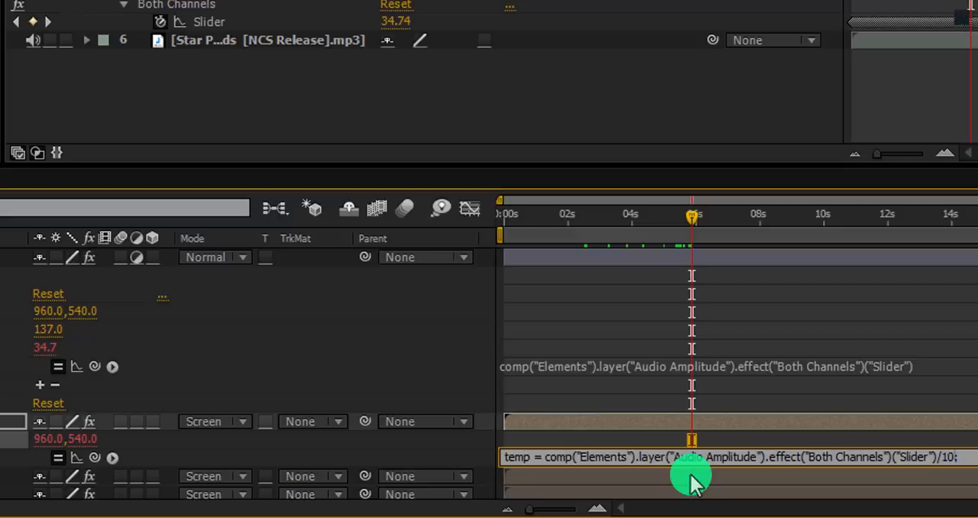
mouse_move(736, 428)
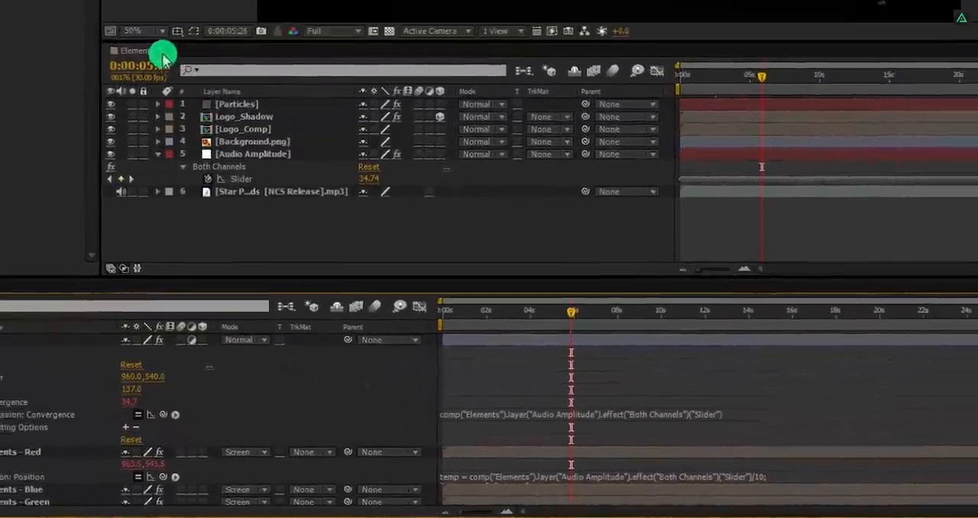
Commit the Position expression and mute the Elements - Red layer's audio.
key(NumPad0)
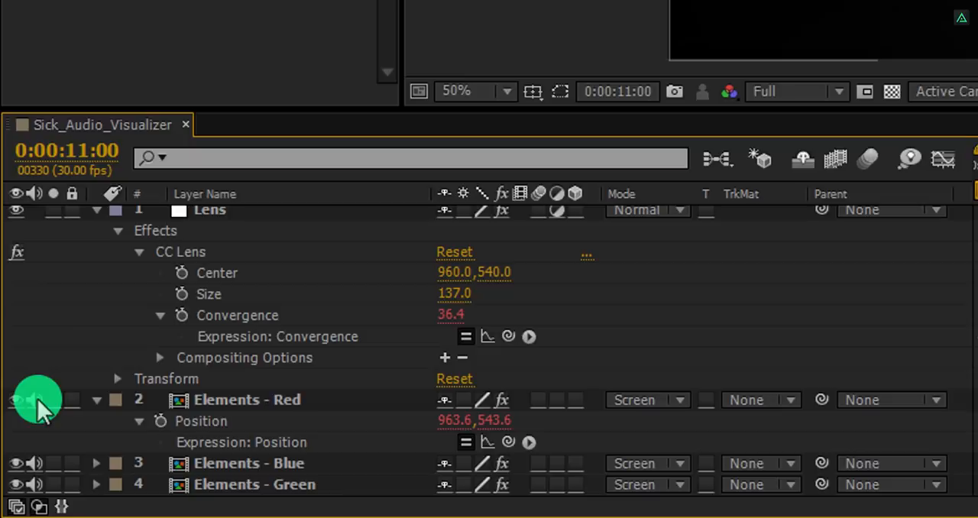
click(17, 400)
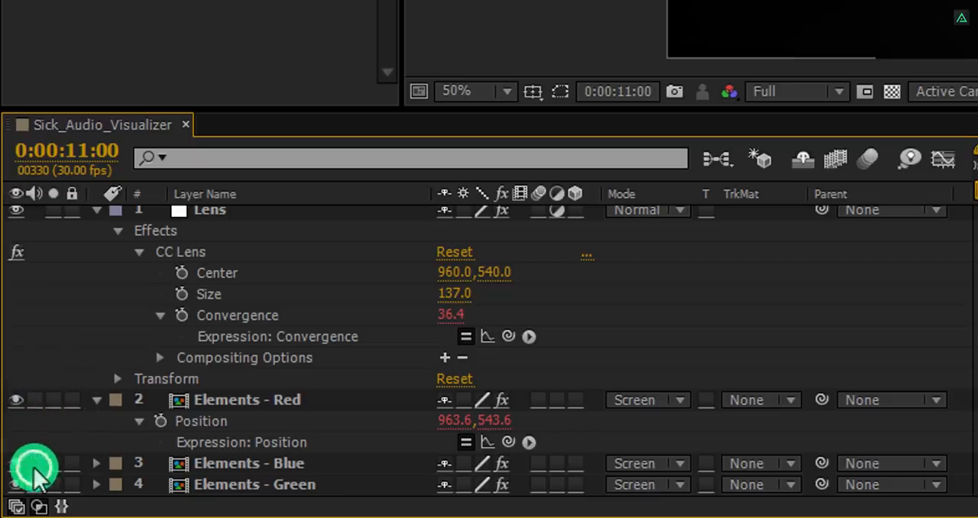